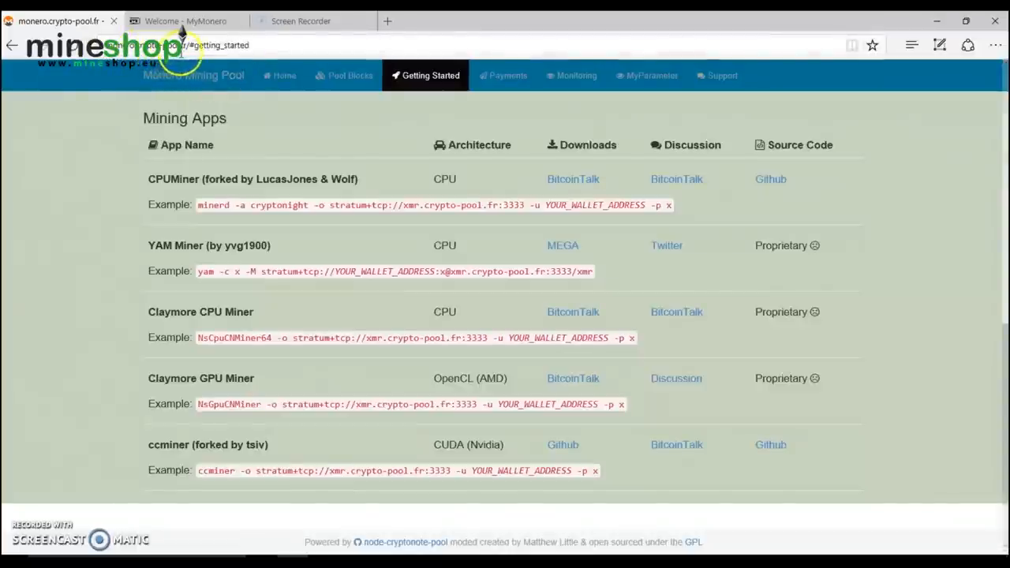
pyautogui.moveTo(280, 75)
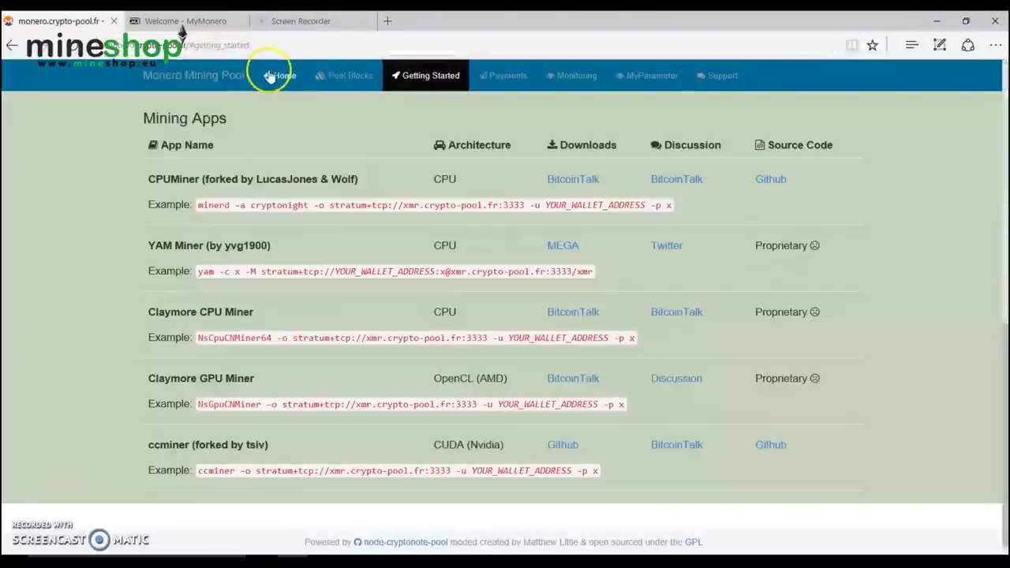
# Step: Go back to the crypto-pool.fr Home page showing network and pool statistics
pyautogui.click(279, 75)
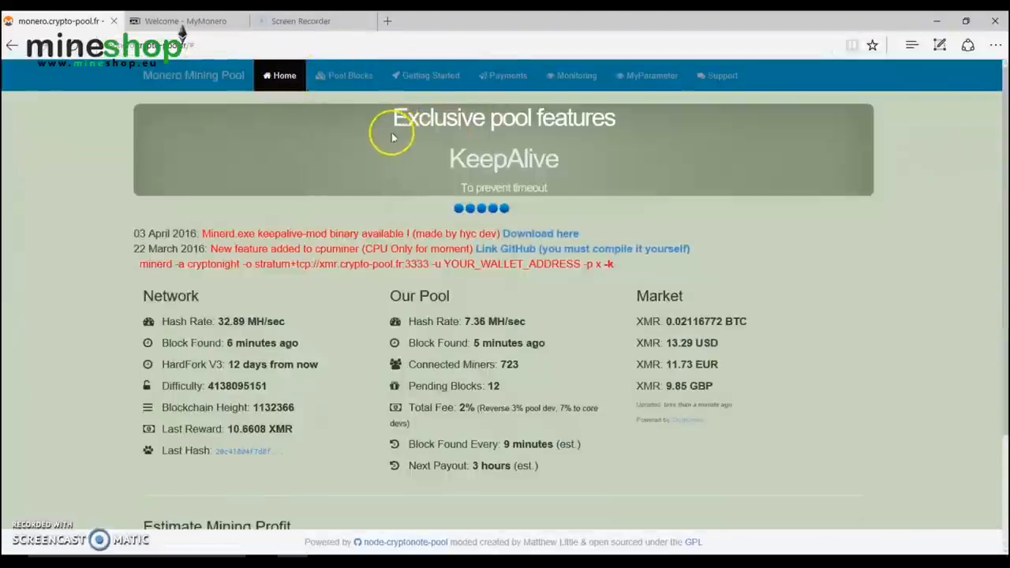
pyautogui.moveTo(181, 22)
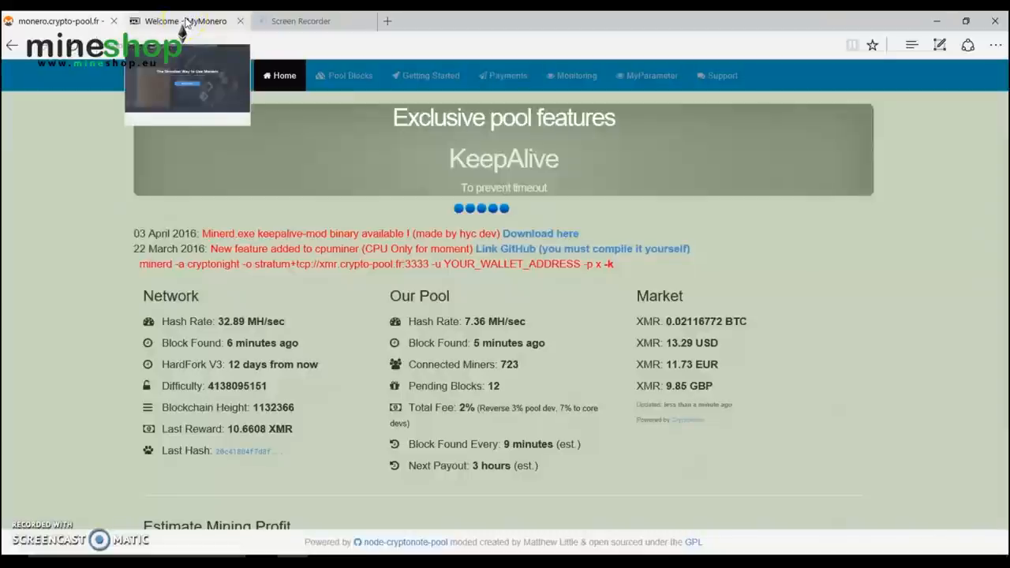
# Step: Switch to the 'Welcome - MyMonero' browser tab
pyautogui.click(185, 21)
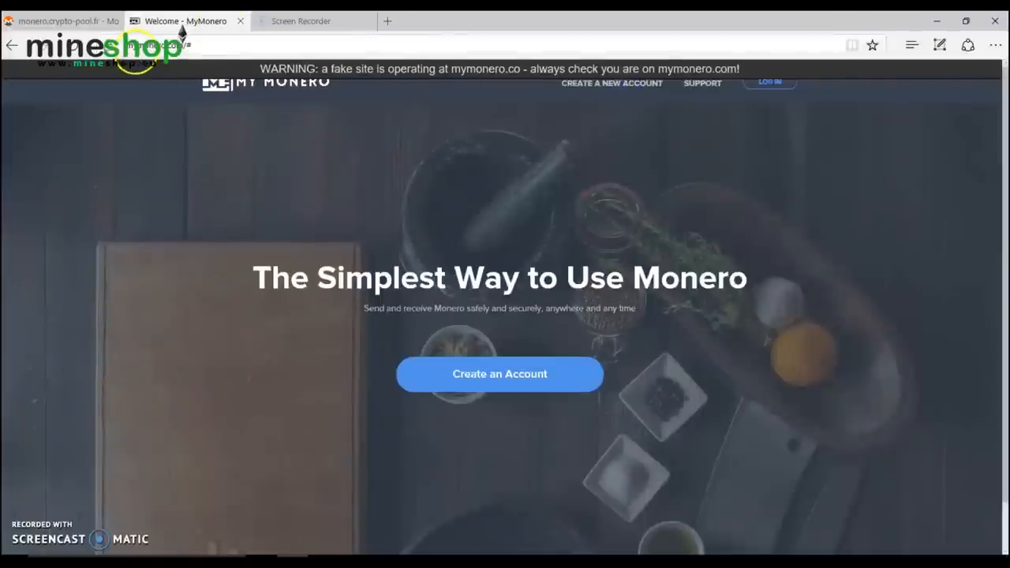
pyautogui.moveTo(584, 171)
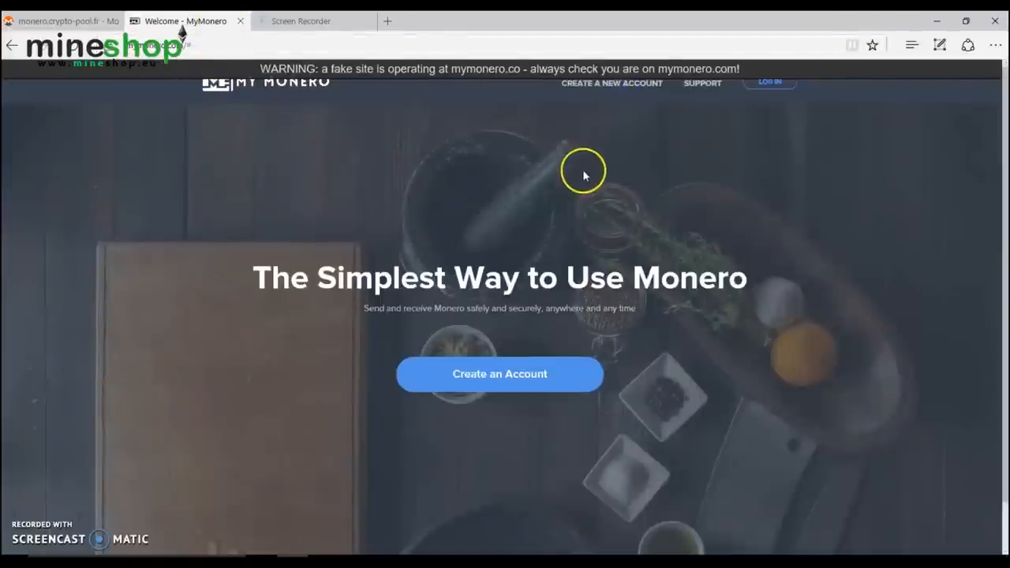
pyautogui.moveTo(332, 71)
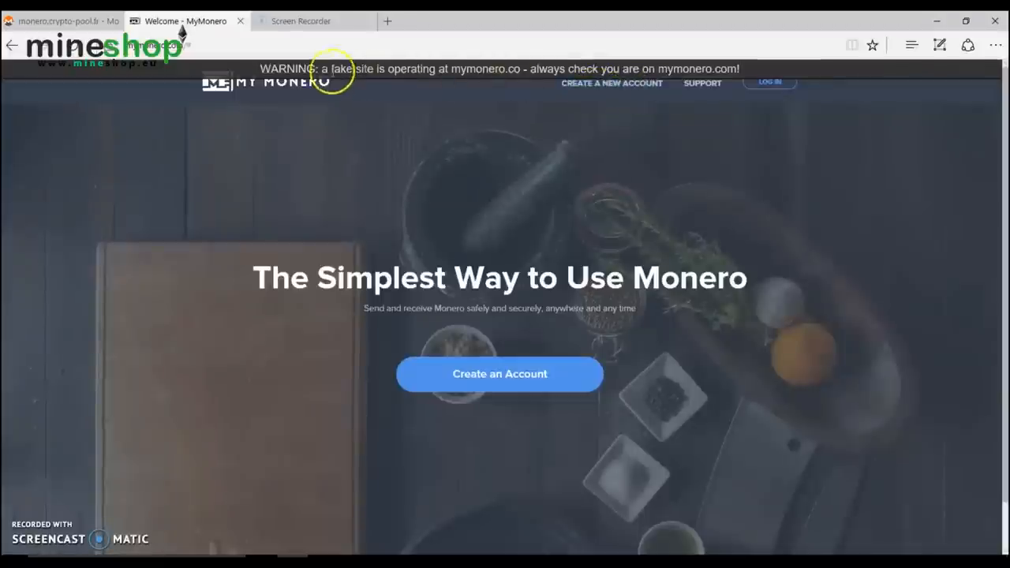
pyautogui.moveTo(402, 85)
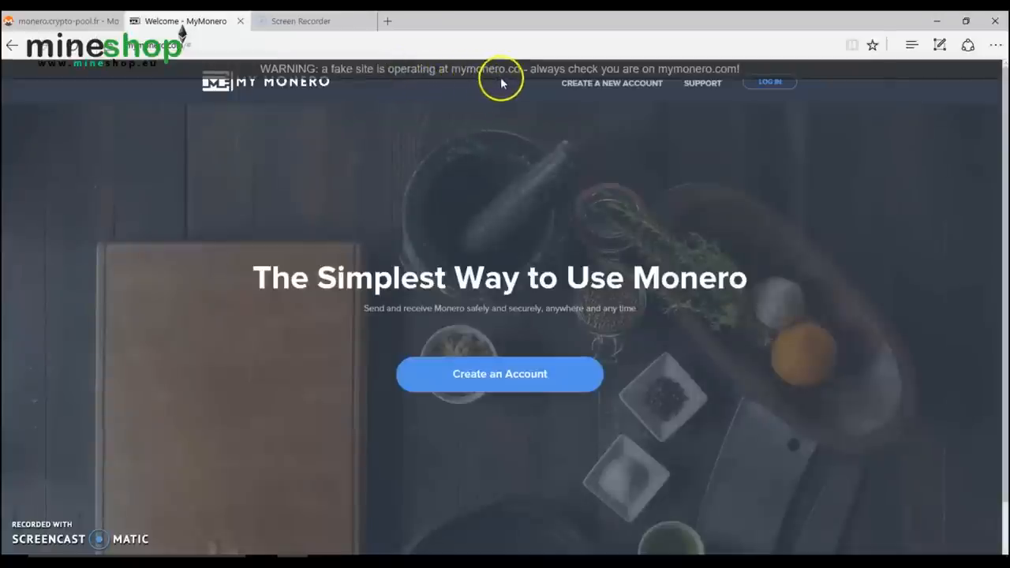
pyautogui.moveTo(686, 68)
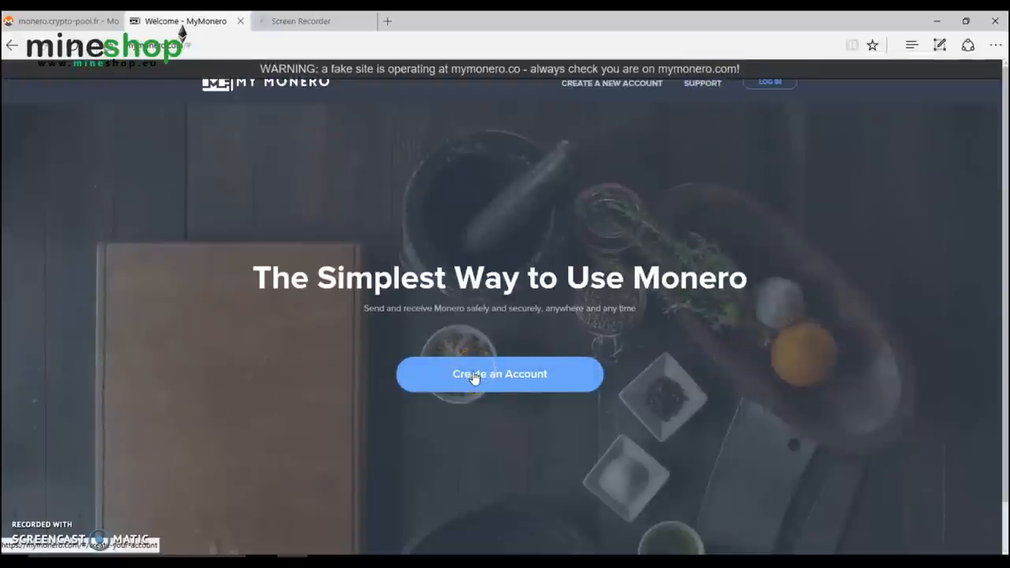
# Step: Create a MyMonero account and paste its generated Private Login Key into the confirm box
pyautogui.click(500, 374)
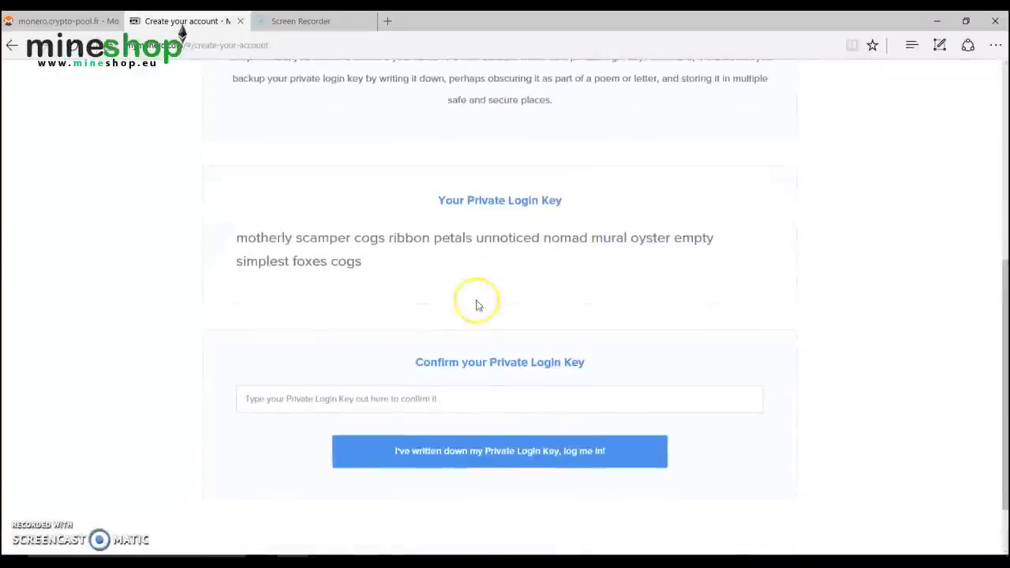
pyautogui.moveTo(383, 272)
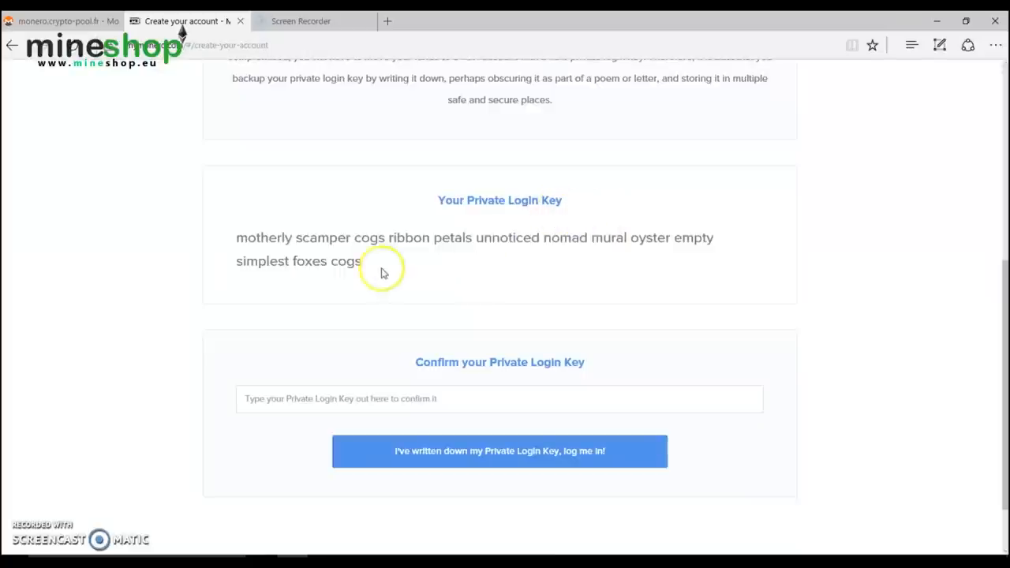
pyautogui.rightClick(382, 260)
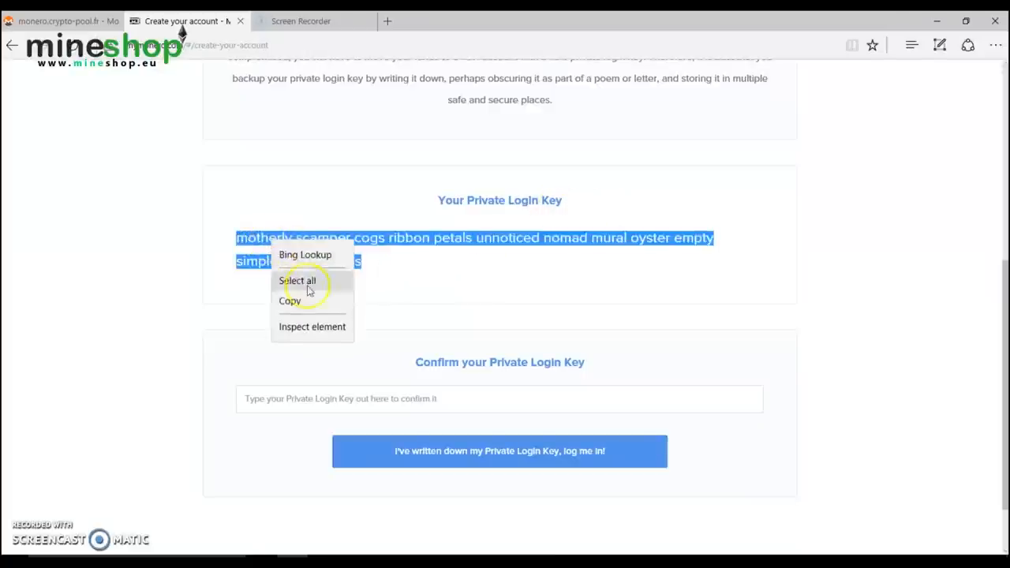
pyautogui.click(290, 301)
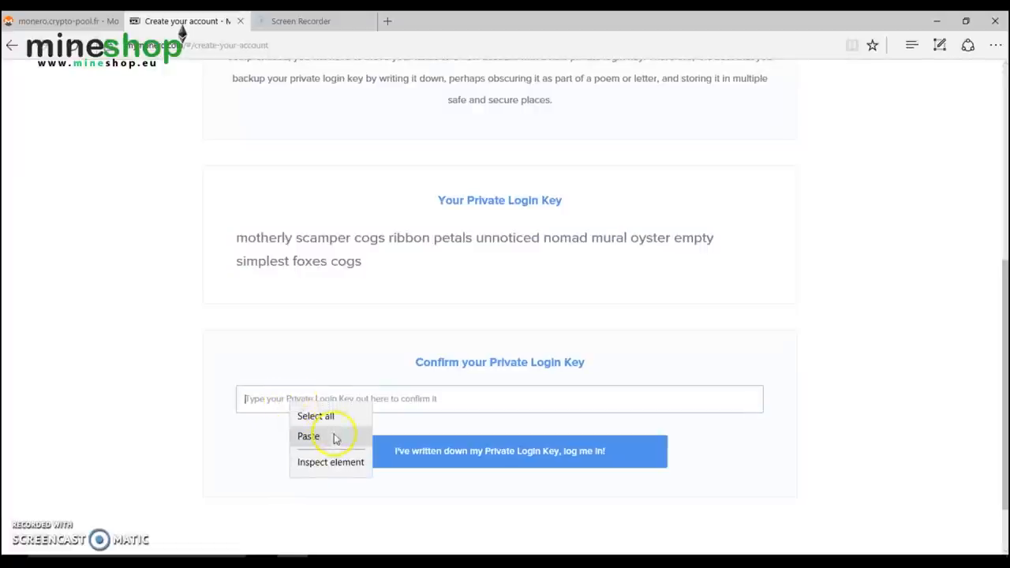
pyautogui.click(308, 435)
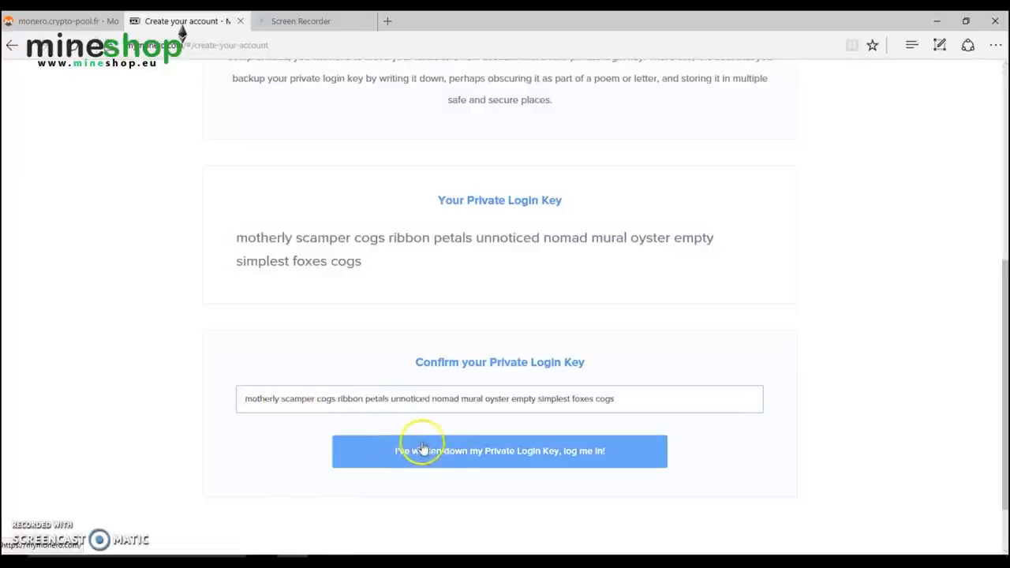
# Step: Log into the new wallet, view its address and 0 XMR balance, then return to crypto-pool.fr
pyautogui.click(499, 450)
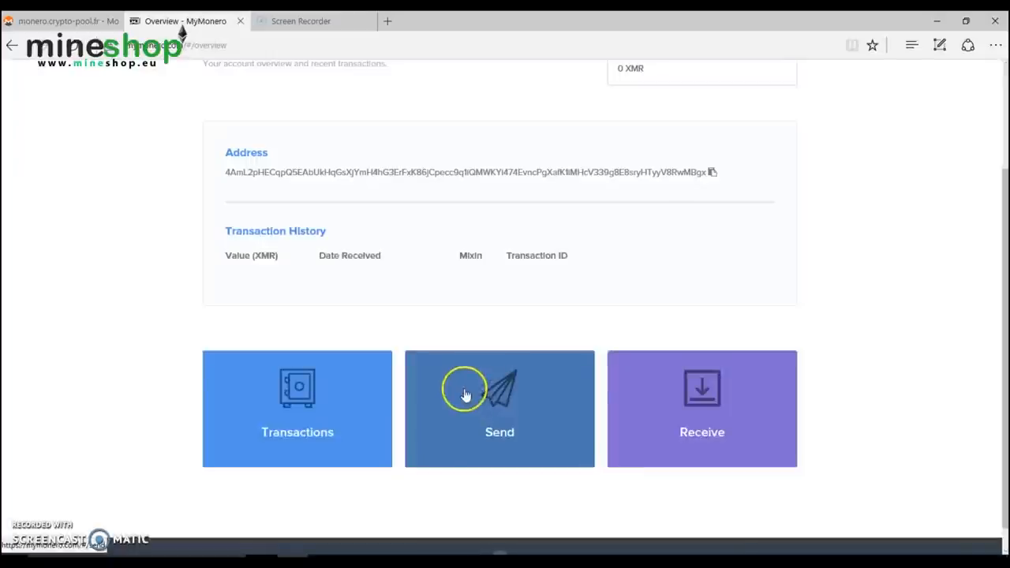
pyautogui.scroll(-3)
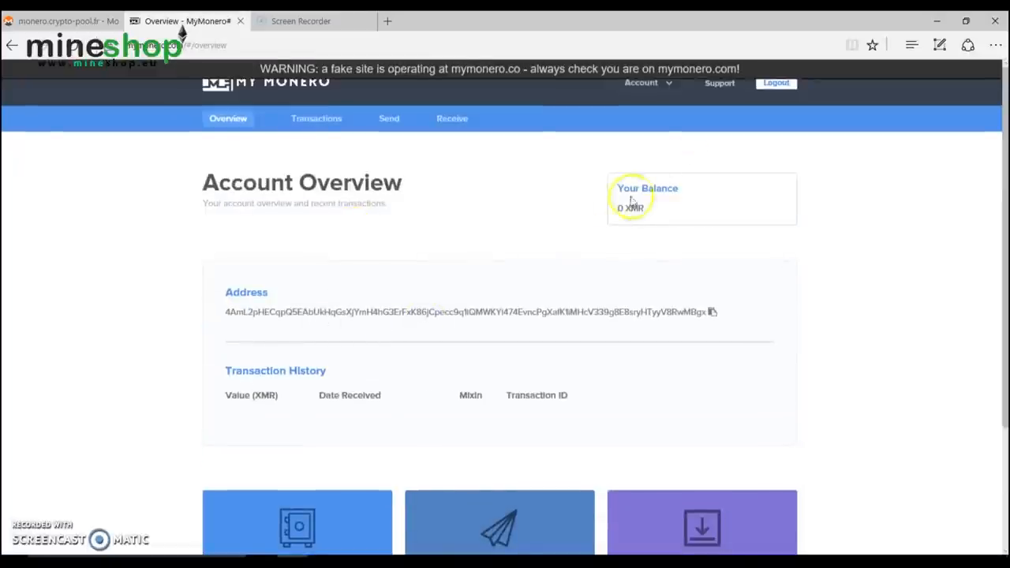
pyautogui.moveTo(711, 365)
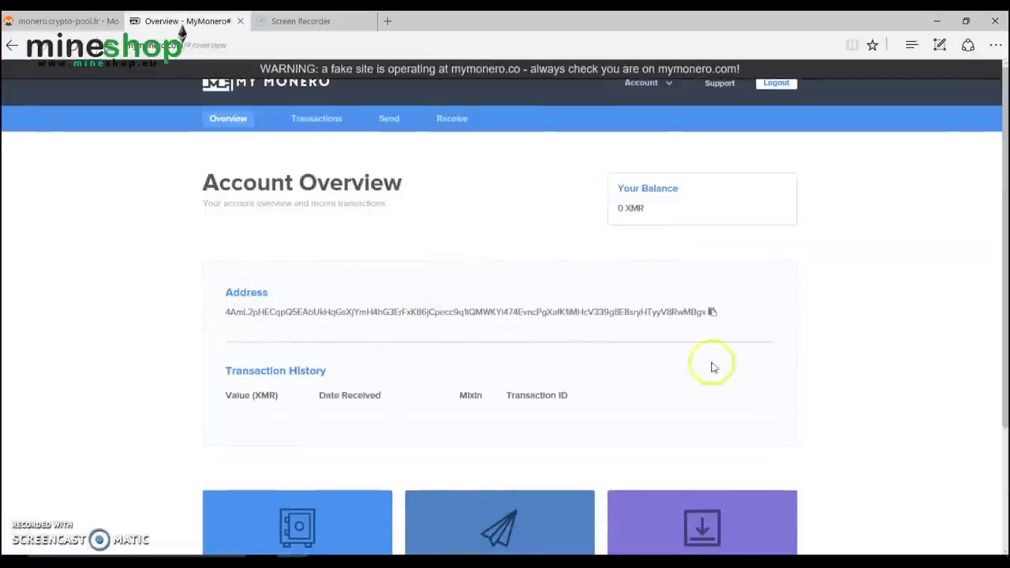
pyautogui.moveTo(138, 98)
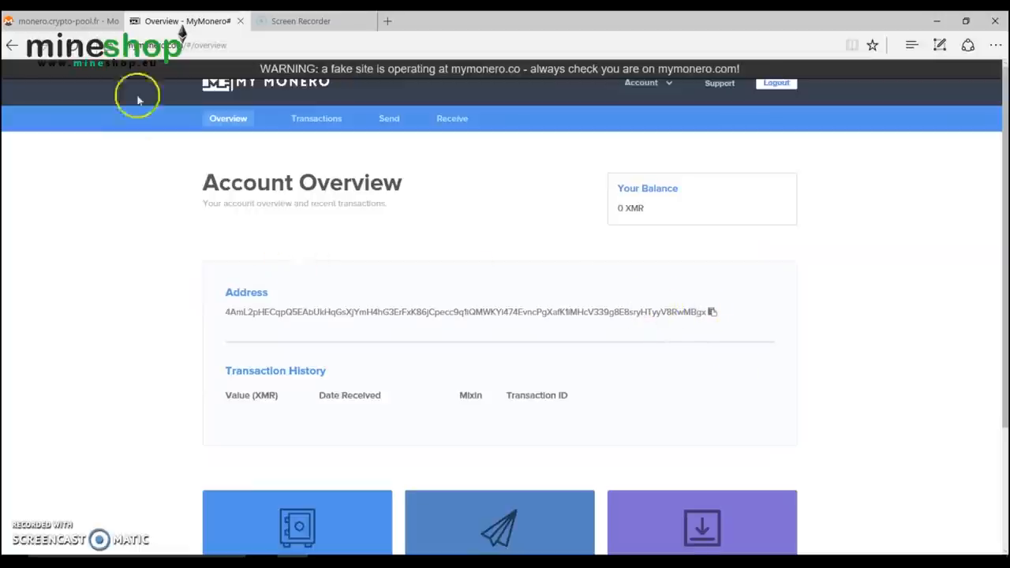
pyautogui.click(59, 21)
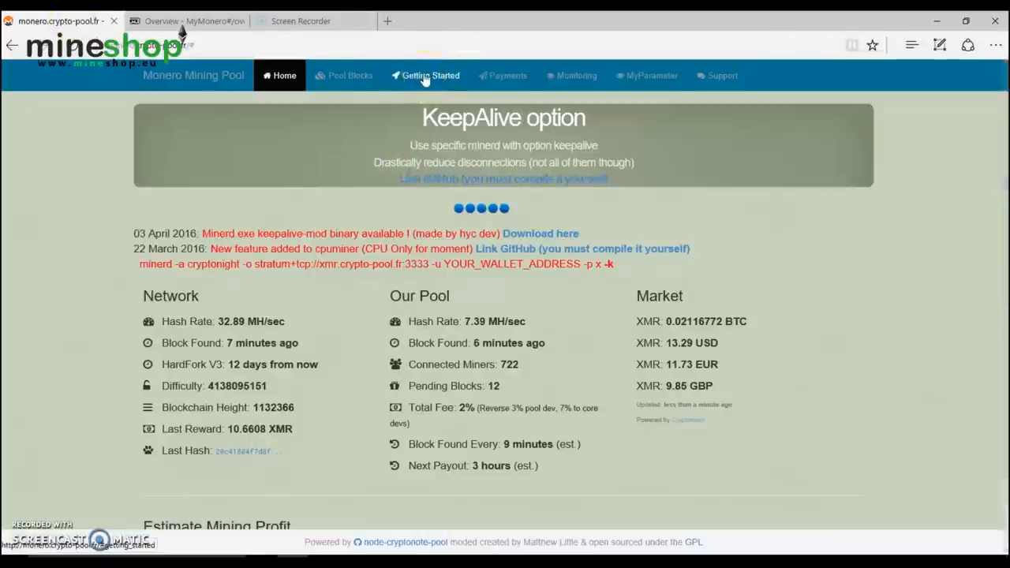
# Step: From crypto-pool.fr's Getting Started list, open the Claymore GPU Miner BitcoinTalk thread
pyautogui.click(425, 75)
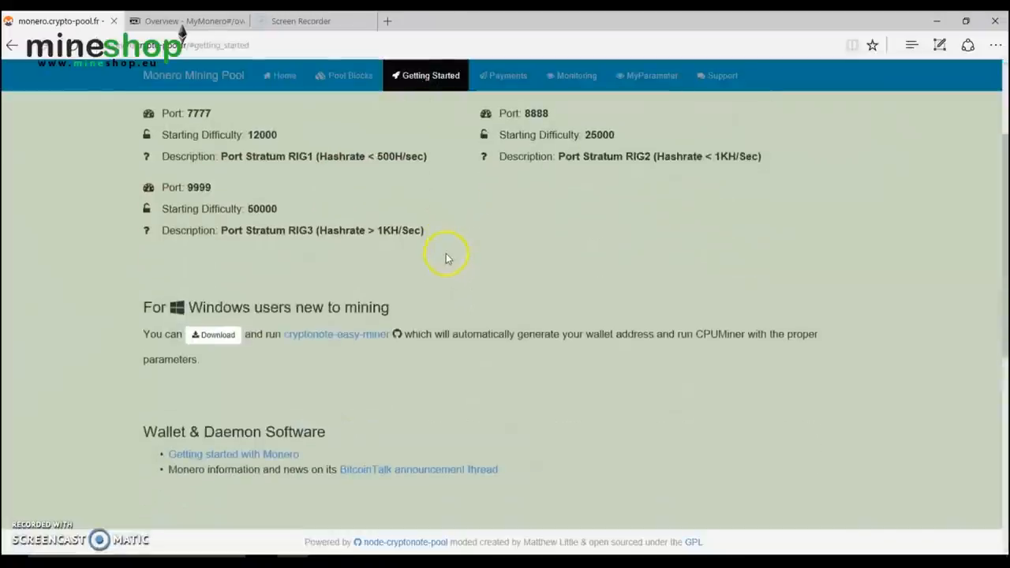
pyautogui.scroll(-3)
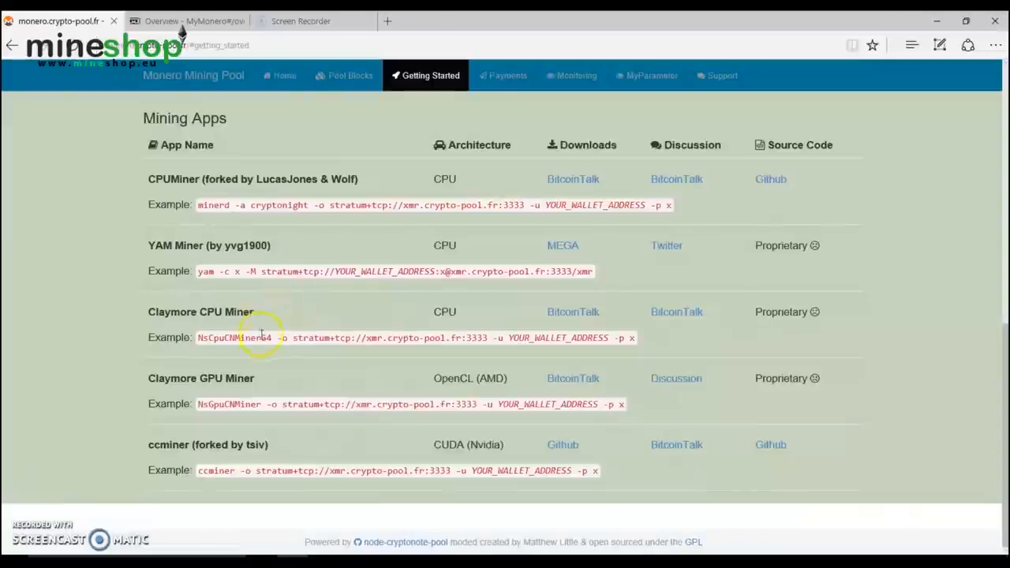
pyautogui.moveTo(329, 395)
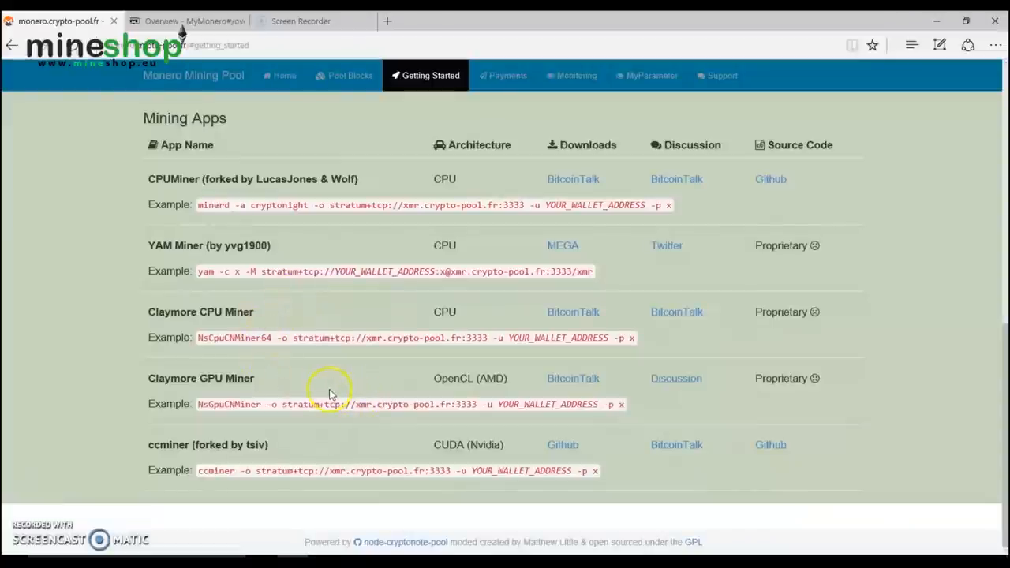
pyautogui.moveTo(499, 372)
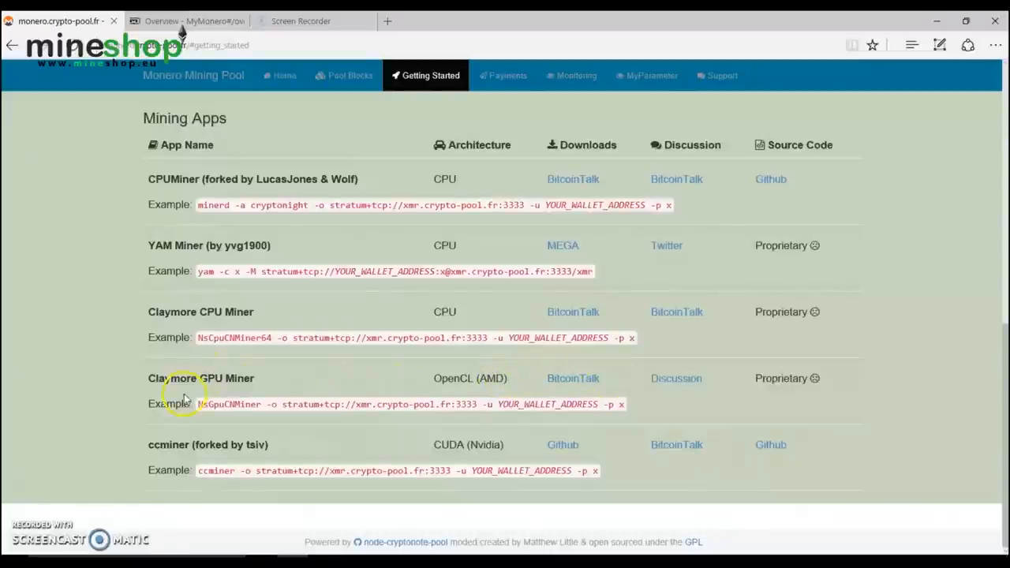
pyautogui.moveTo(418, 399)
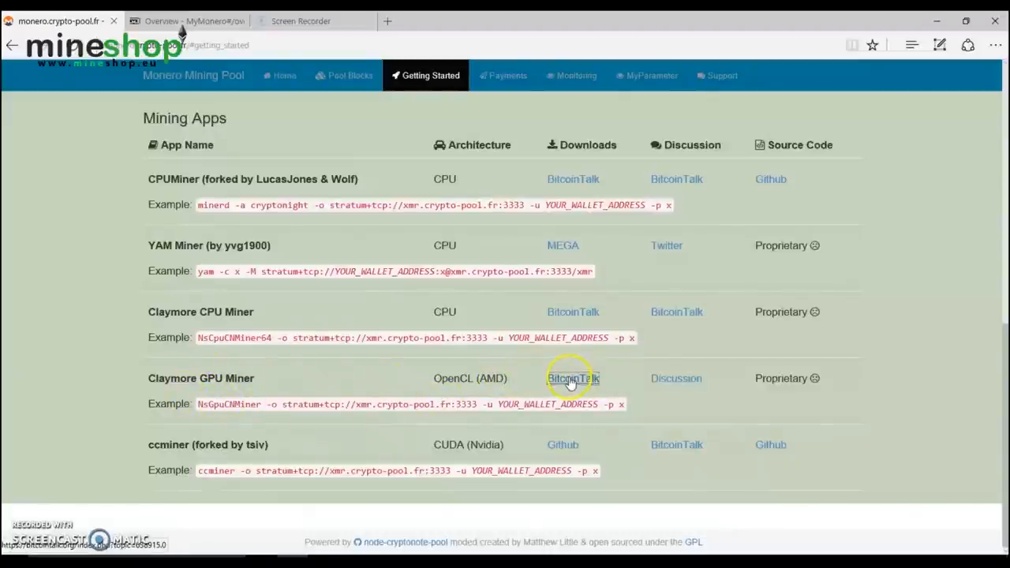
pyautogui.click(573, 378)
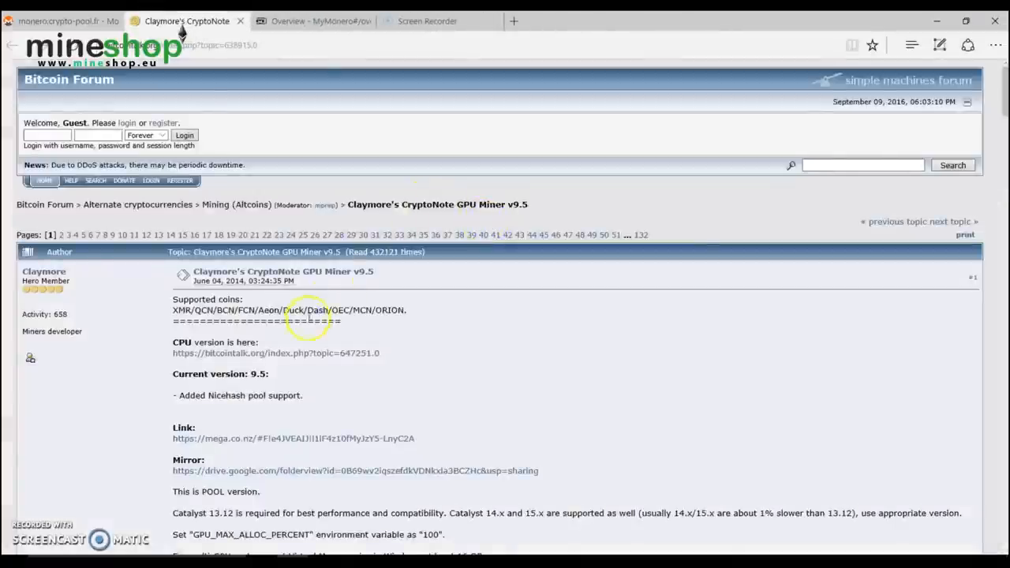
pyautogui.moveTo(310, 439)
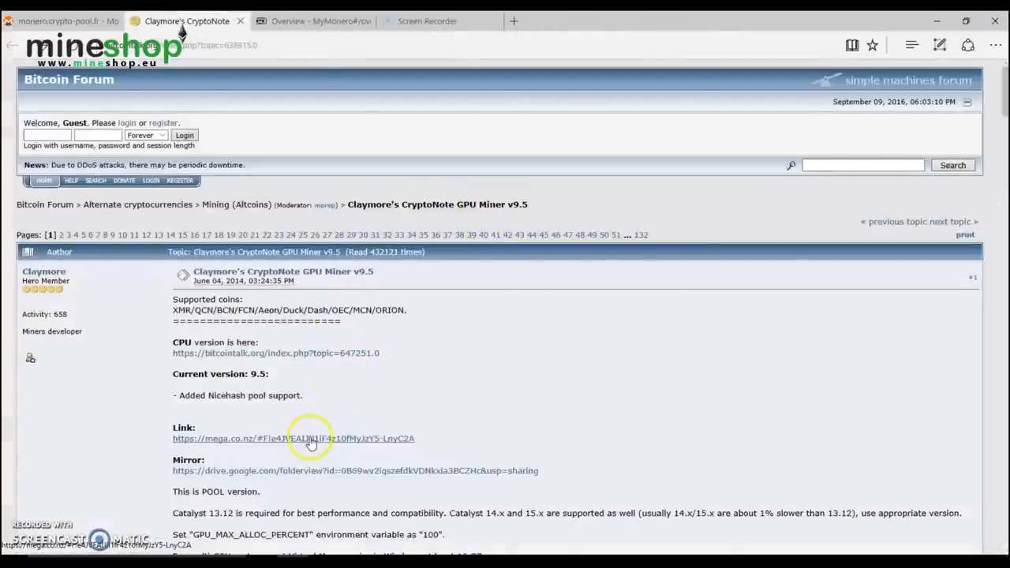
# Step: Download 'v9.5 Beta - POOL Catalyst 15.12.zip' from the thread's MEGA folder
pyautogui.click(293, 438)
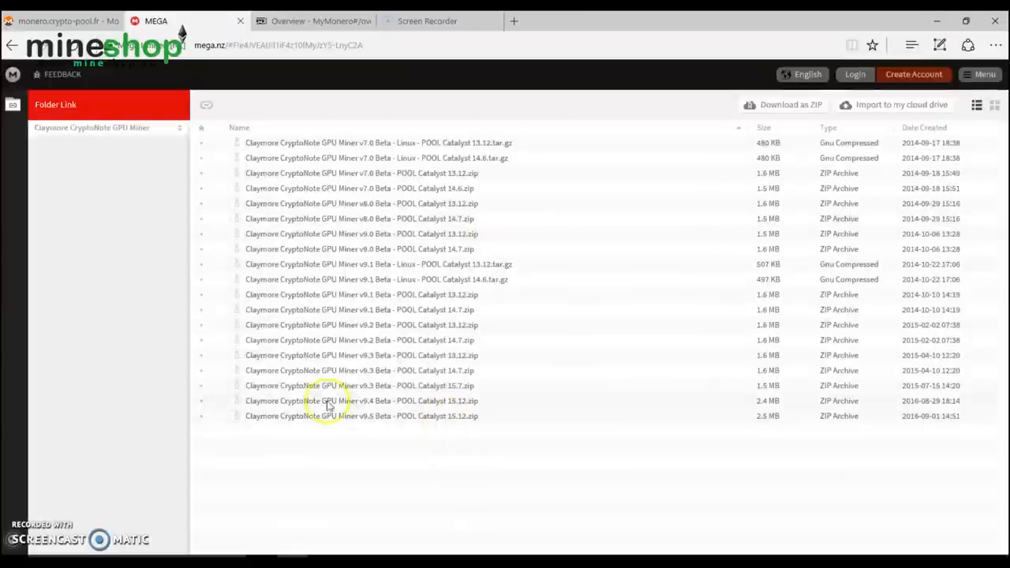
pyautogui.moveTo(403, 424)
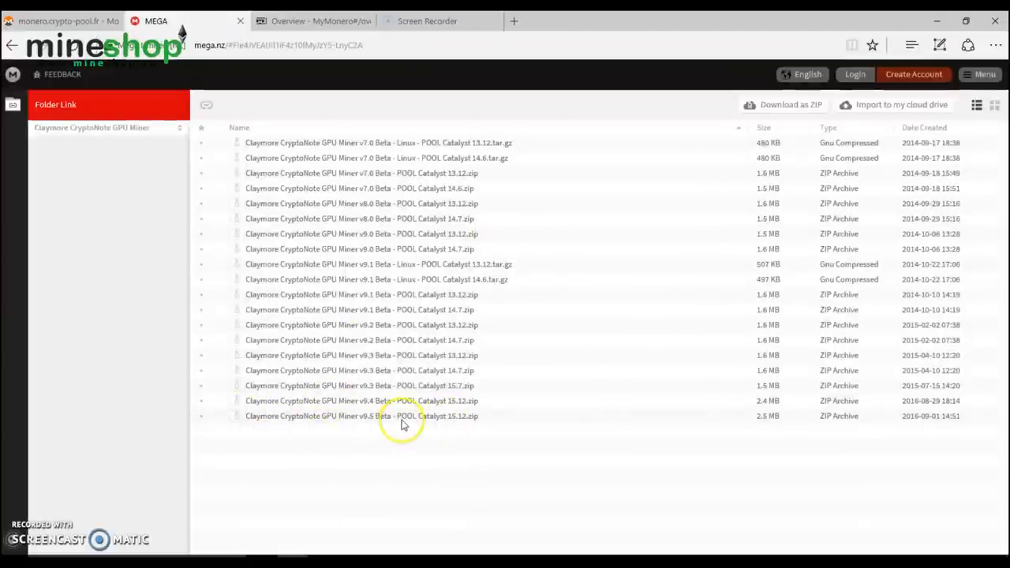
pyautogui.moveTo(448, 426)
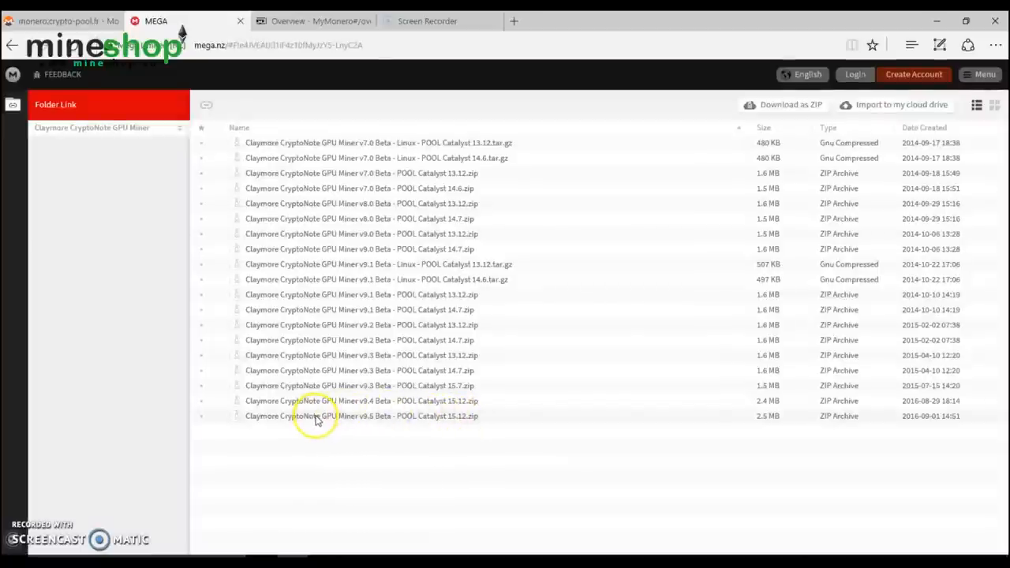
pyautogui.moveTo(326, 418)
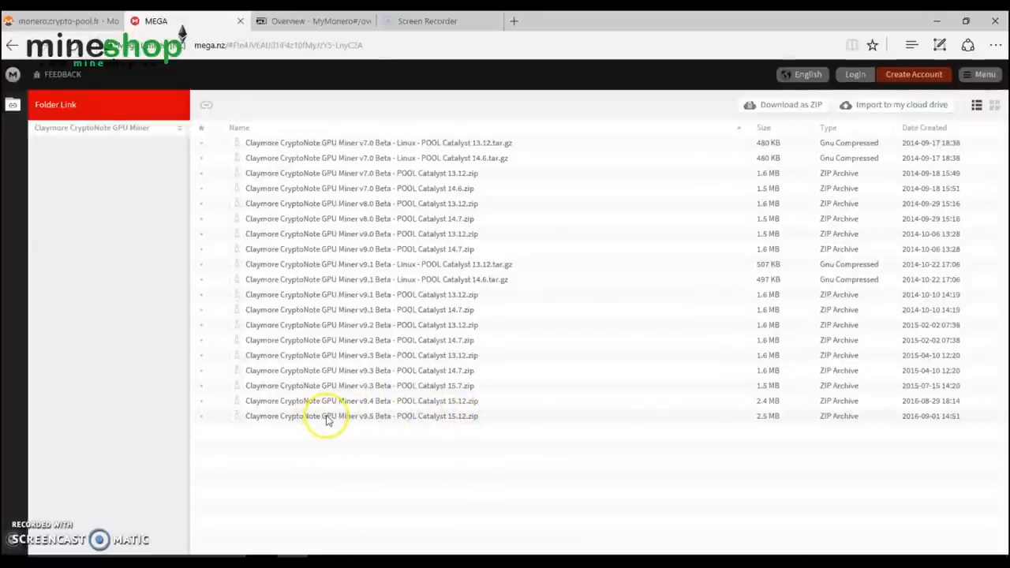
pyautogui.click(339, 416)
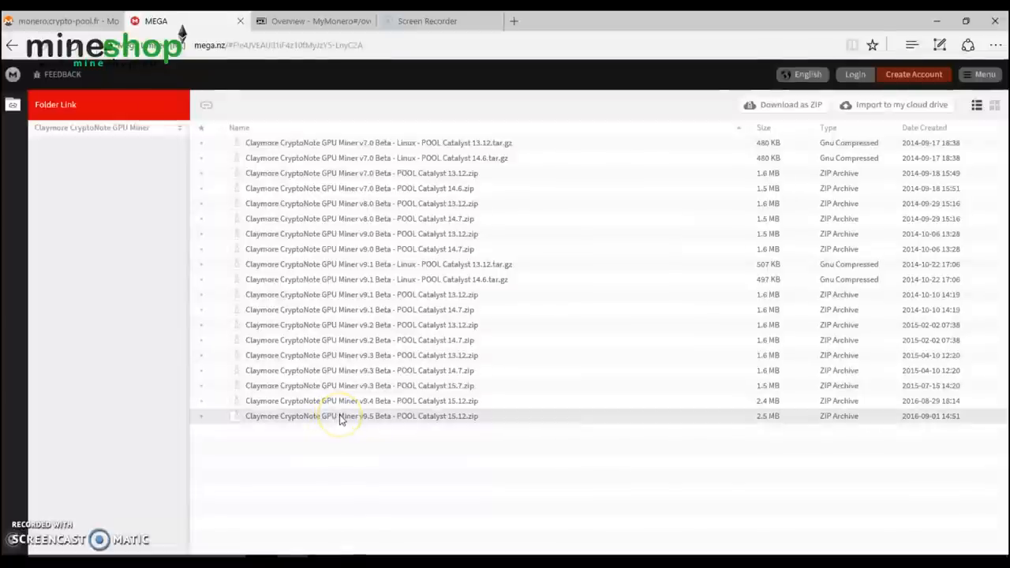
pyautogui.doubleClick(362, 416)
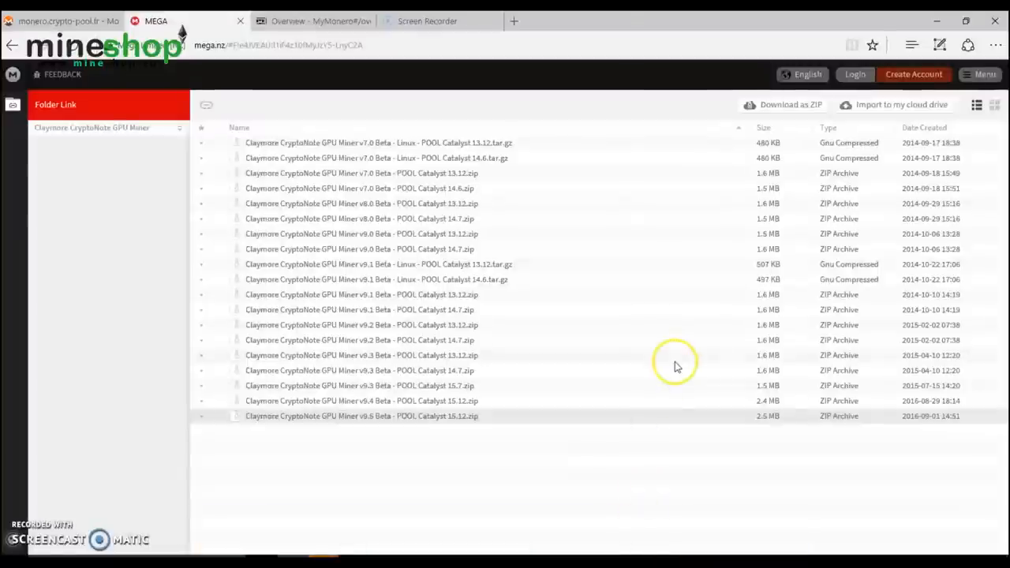
pyautogui.moveTo(305, 528)
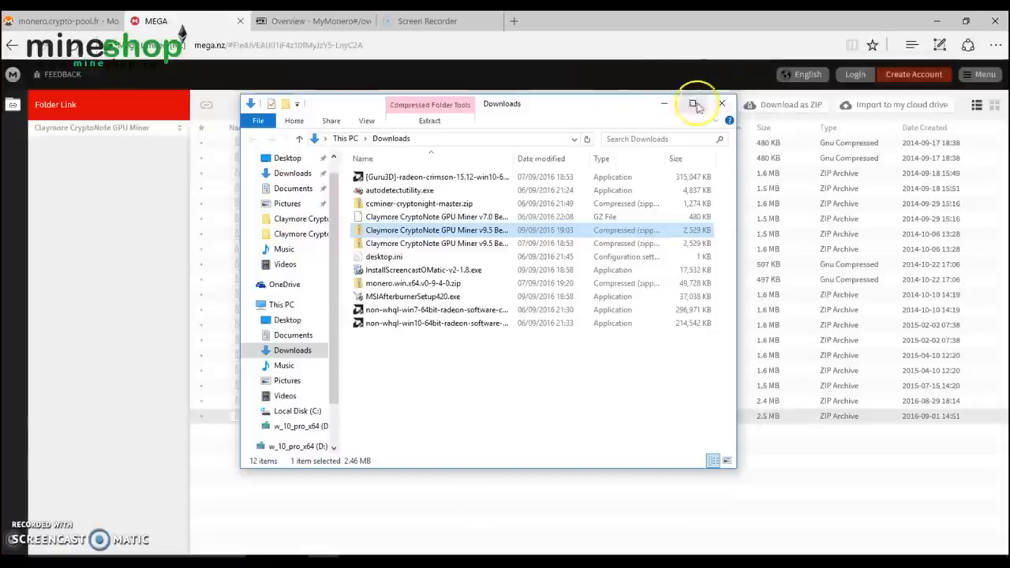
pyautogui.click(693, 104)
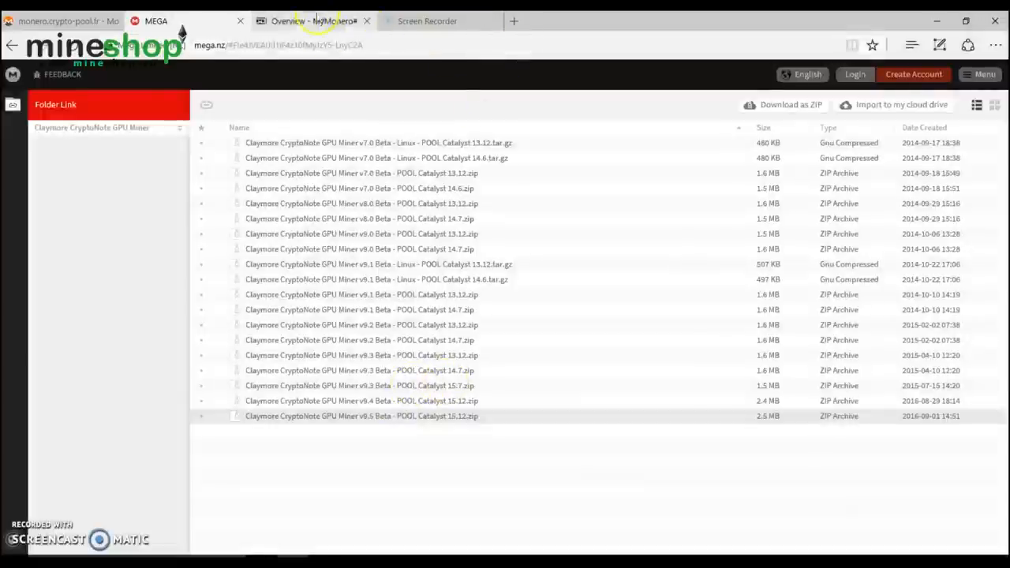
# Step: Select the NsGpuCNMiner example command on the crypto-pool.fr mining apps page for copying
pyautogui.click(314, 20)
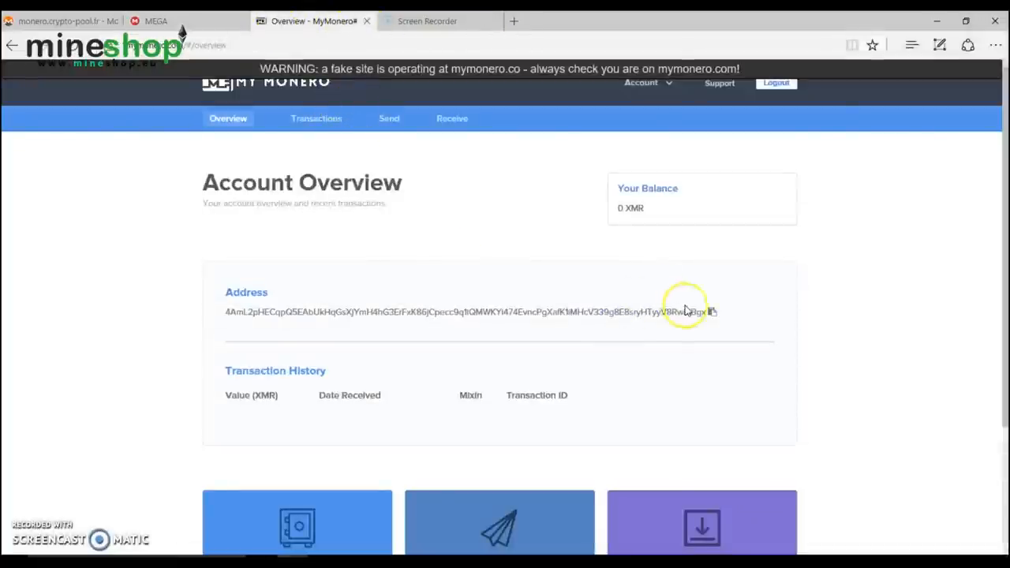
pyautogui.click(60, 21)
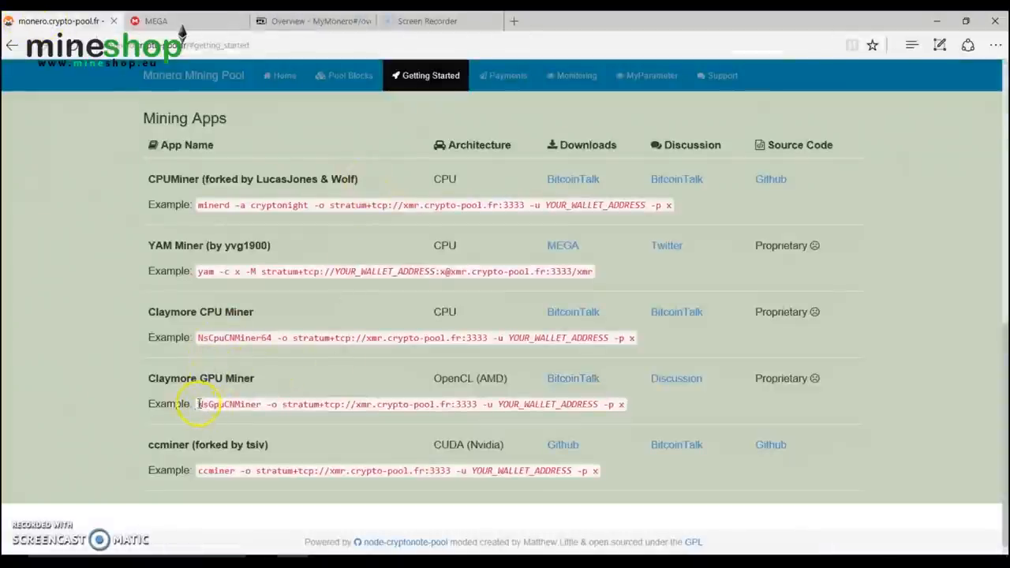
pyautogui.moveTo(197, 404); pyautogui.dragTo(623, 404)
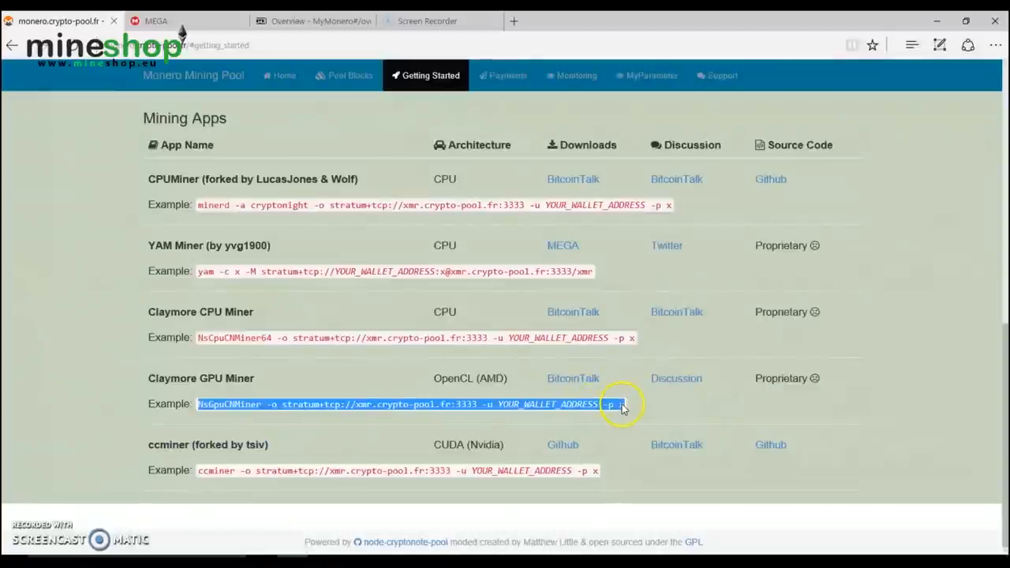
pyautogui.rightClick(620, 404)
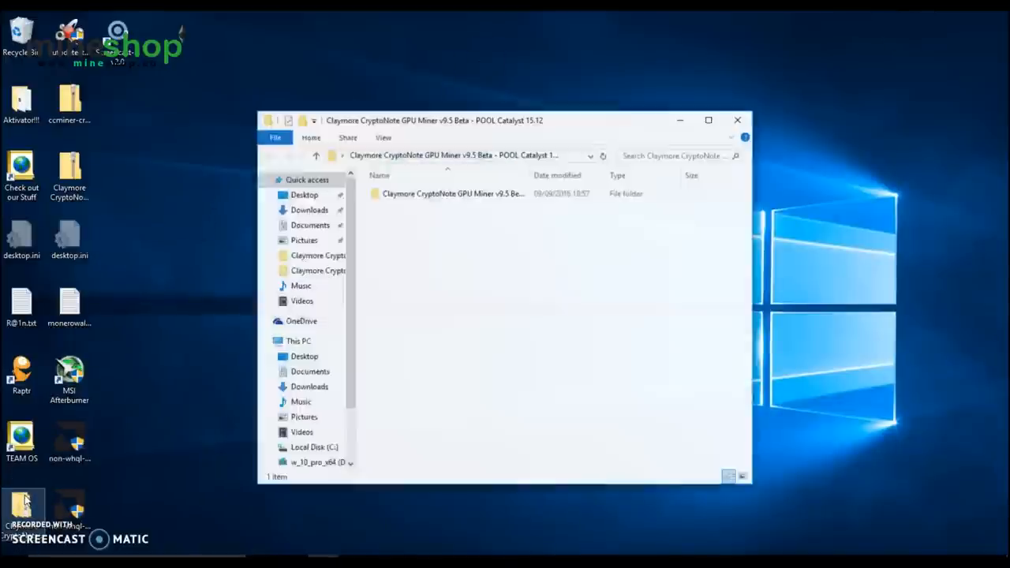
# Step: Open pool.bat from the extracted miner folder in Notepad and select its command line
pyautogui.doubleClick(453, 193)
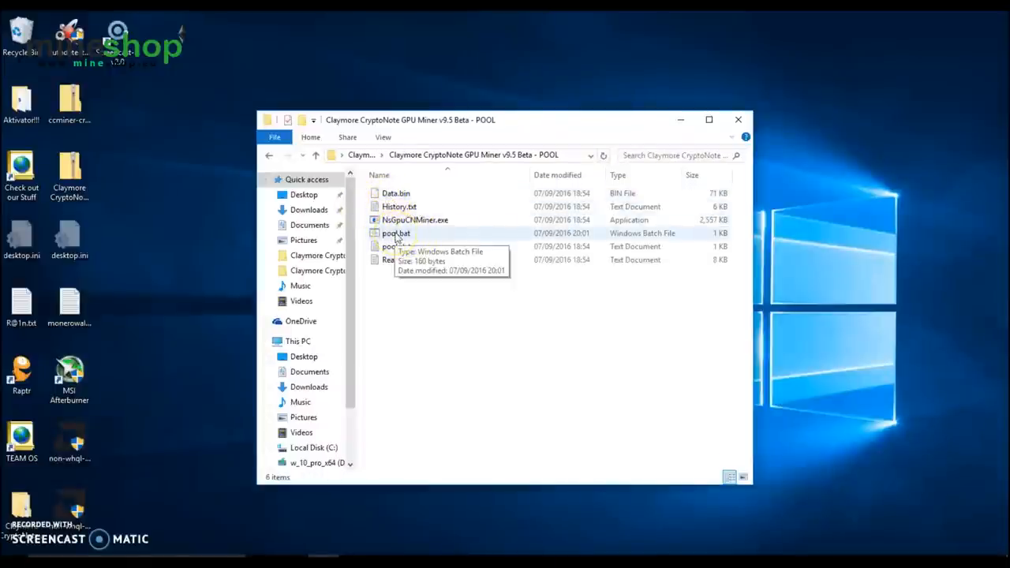
pyautogui.doubleClick(394, 232)
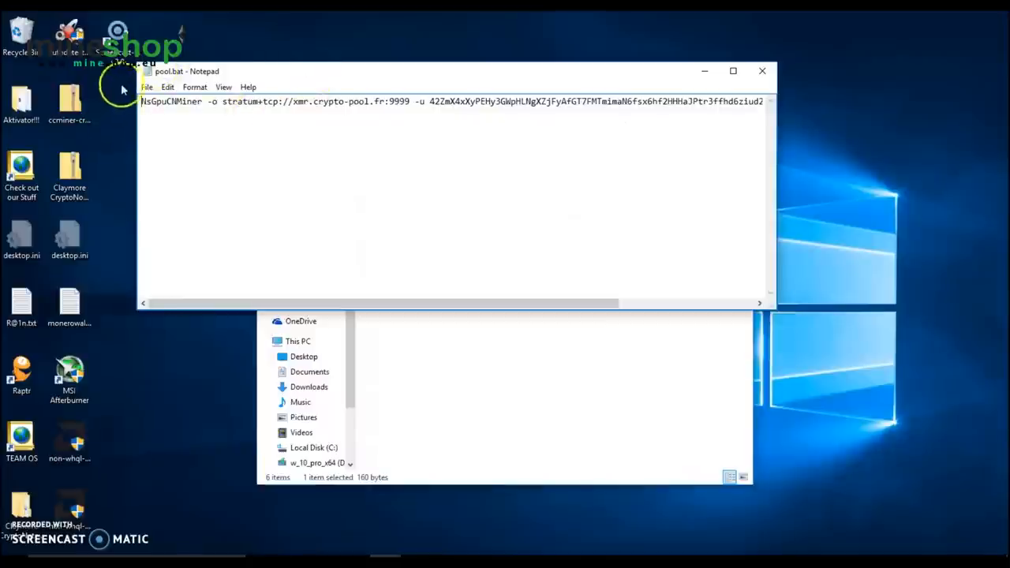
pyautogui.tripleClick(429, 101)
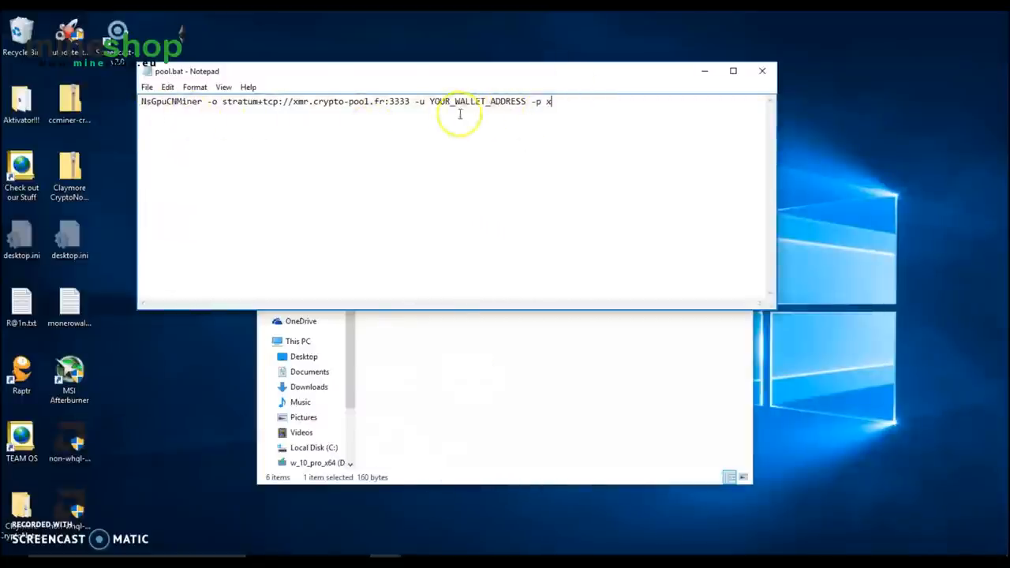
pyautogui.moveTo(428, 509)
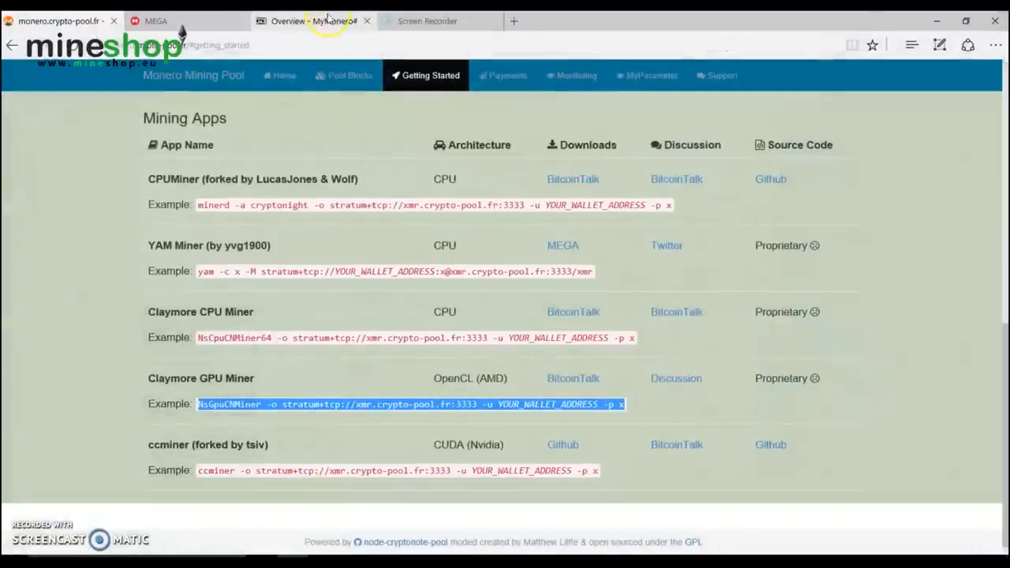
# Step: Select the wallet address on the MyMonero overview tab
pyautogui.click(314, 21)
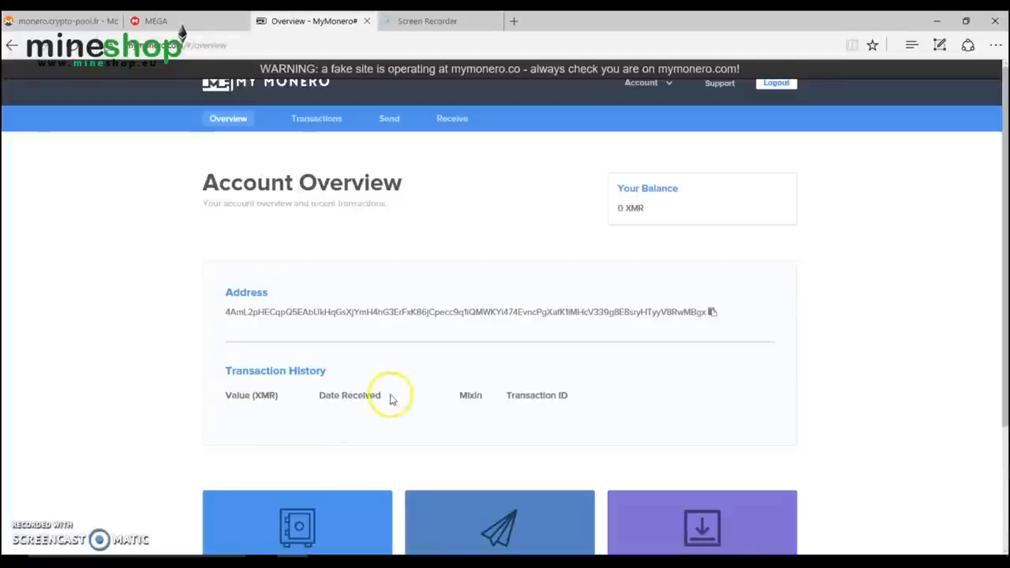
pyautogui.moveTo(473, 311); pyautogui.dragTo(665, 312)
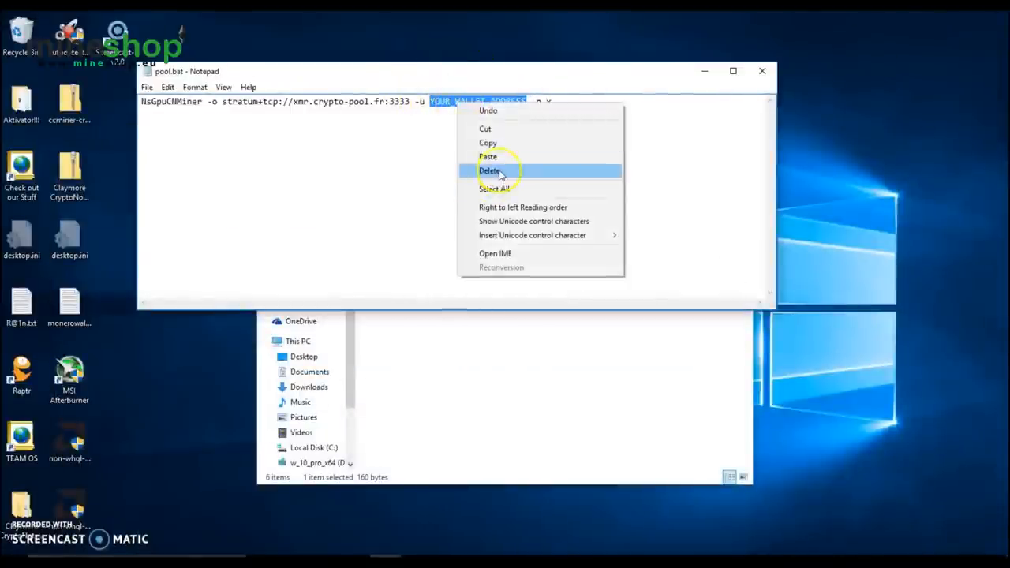
# Step: Remove the YOUR_WALLET_ADDRESS placeholder in pool.bat
pyautogui.click(488, 156)
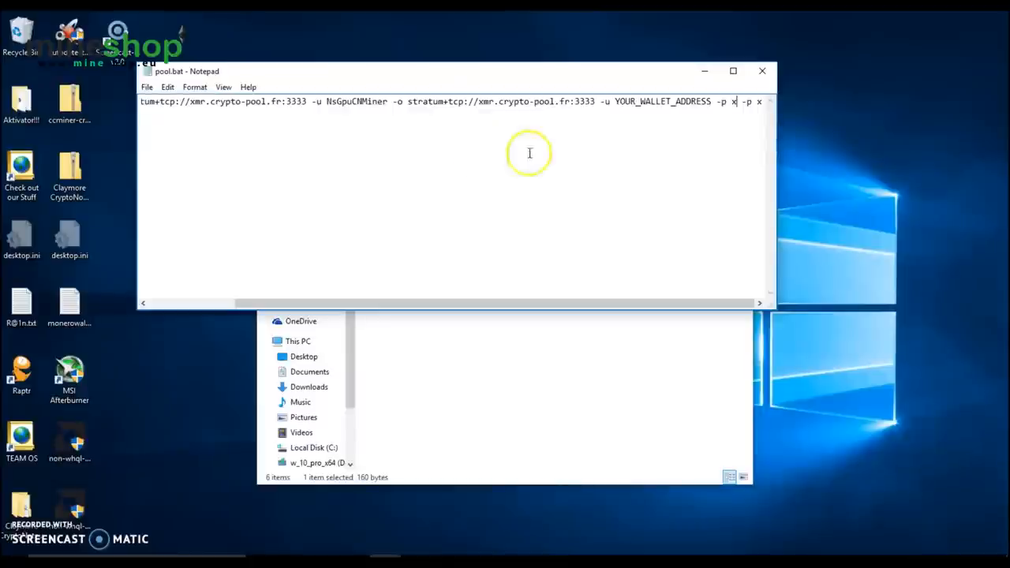
pyautogui.moveTo(298, 110)
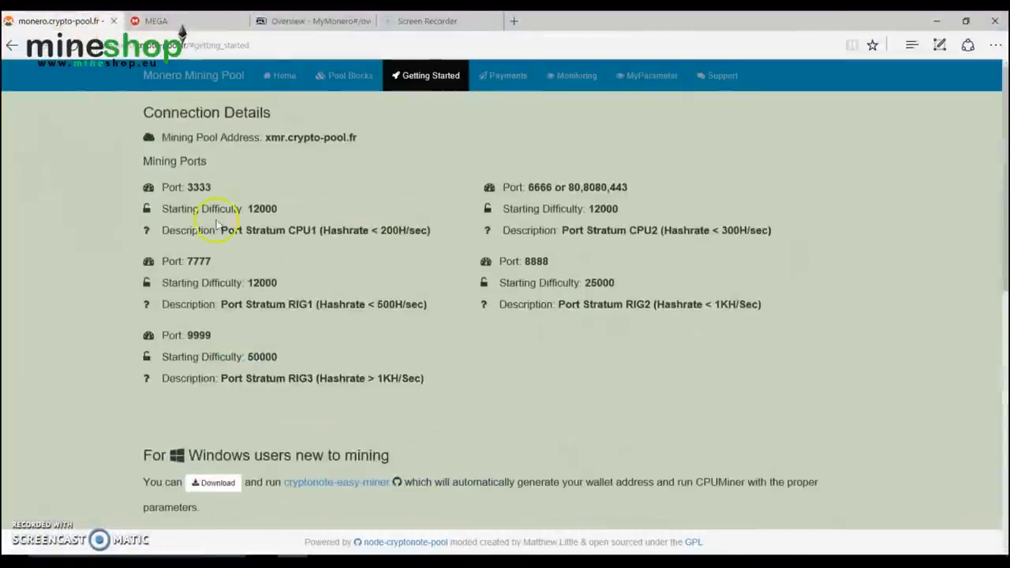
pyautogui.moveTo(407, 259)
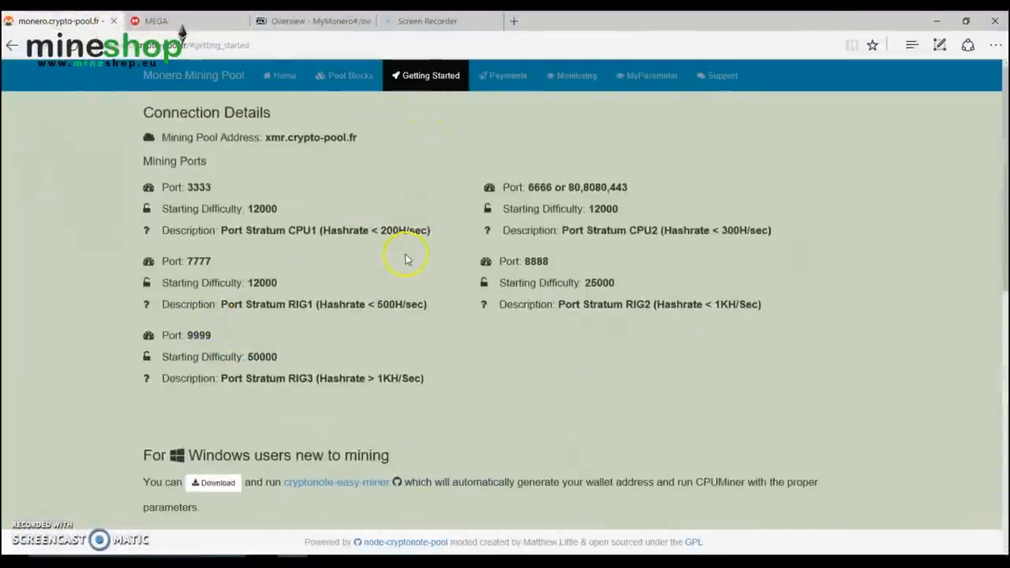
pyautogui.moveTo(248, 369)
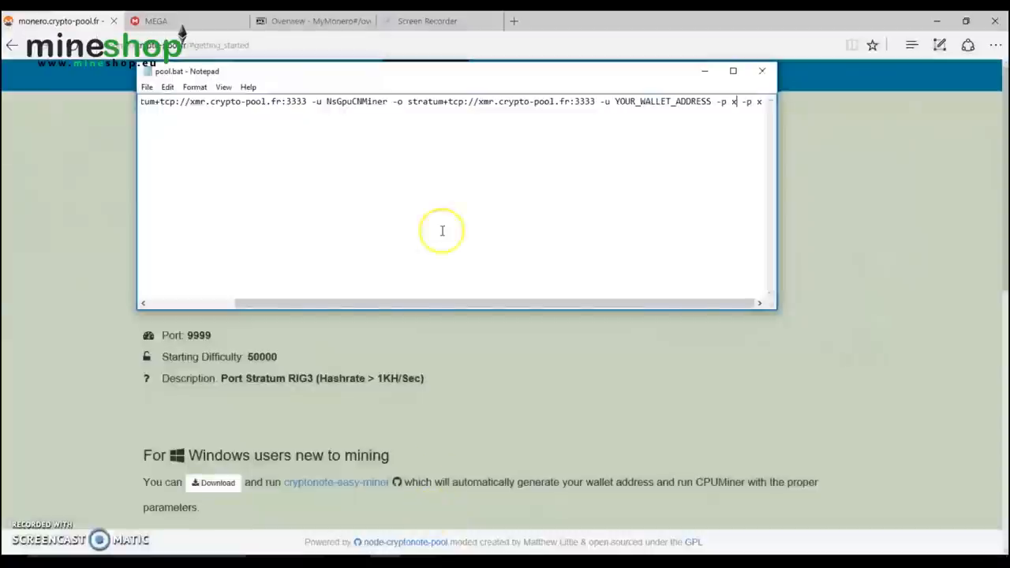
# Step: Change the first pool port 3333 to 9999, exit Notepad without saving, and run pool.bat
pyautogui.doubleClick(294, 101)
pyautogui.write('9999')
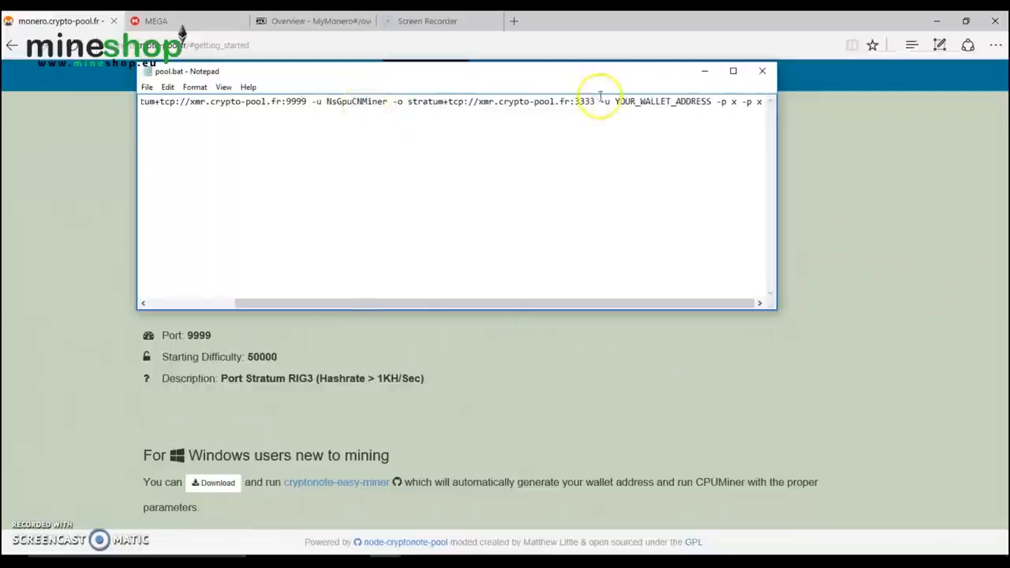
pyautogui.moveTo(146, 87)
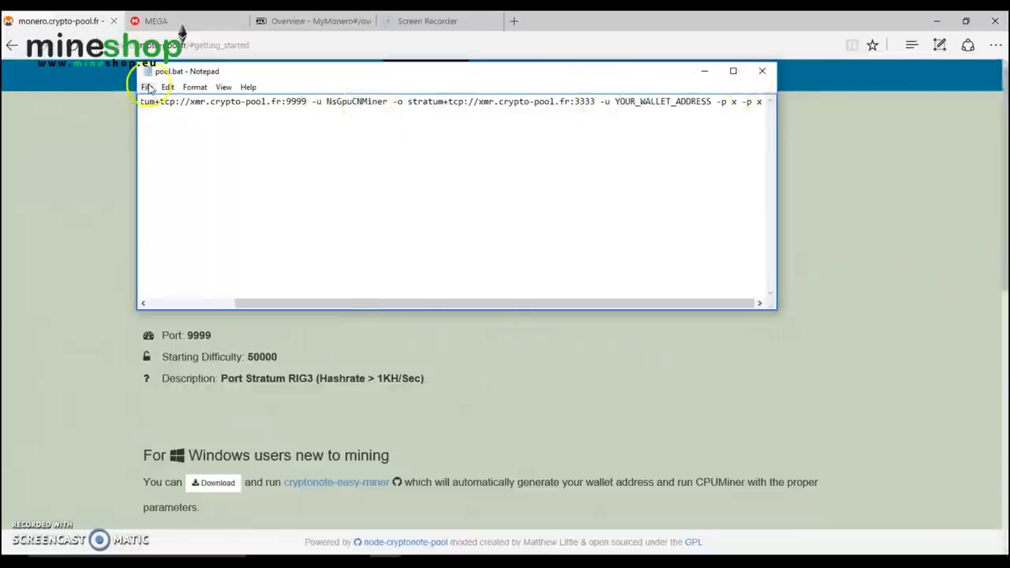
pyautogui.click(147, 87)
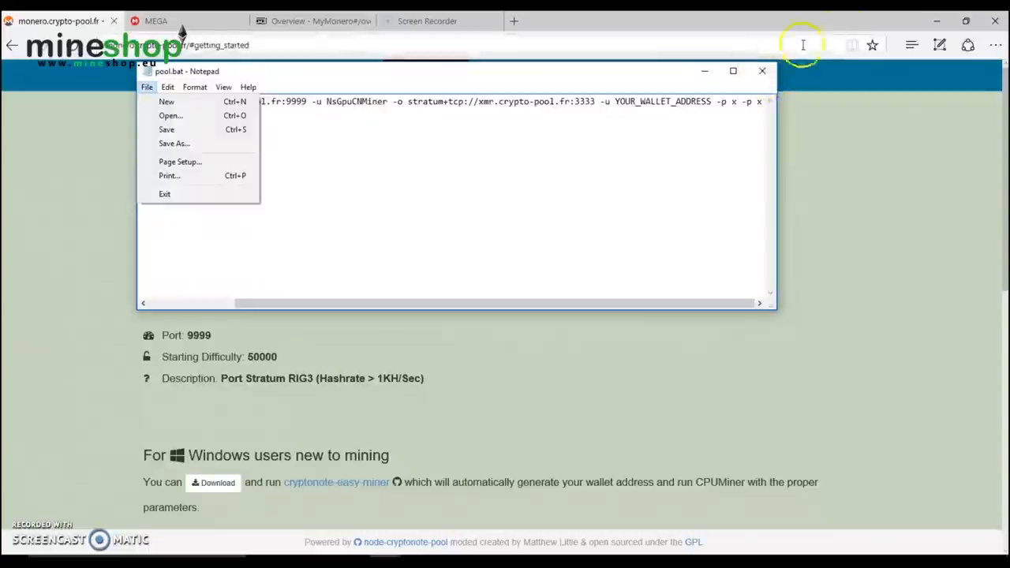
pyautogui.click(164, 194)
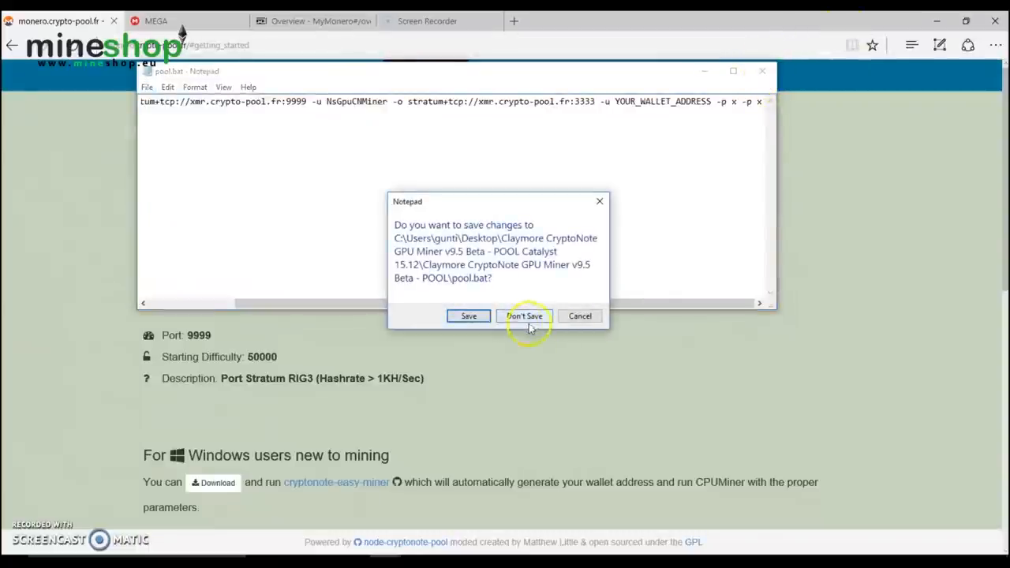
pyautogui.click(524, 316)
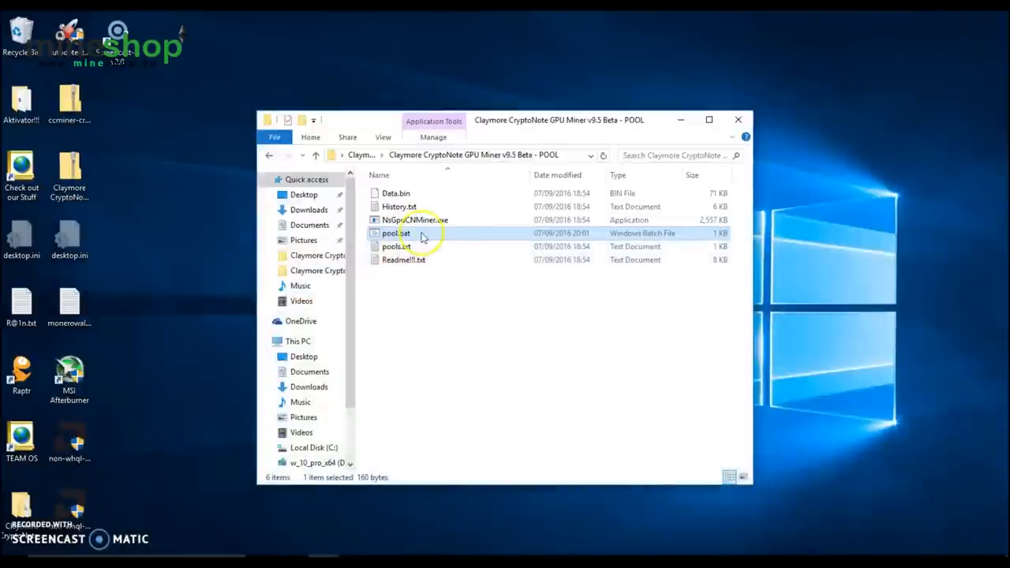
pyautogui.moveTo(405, 233)
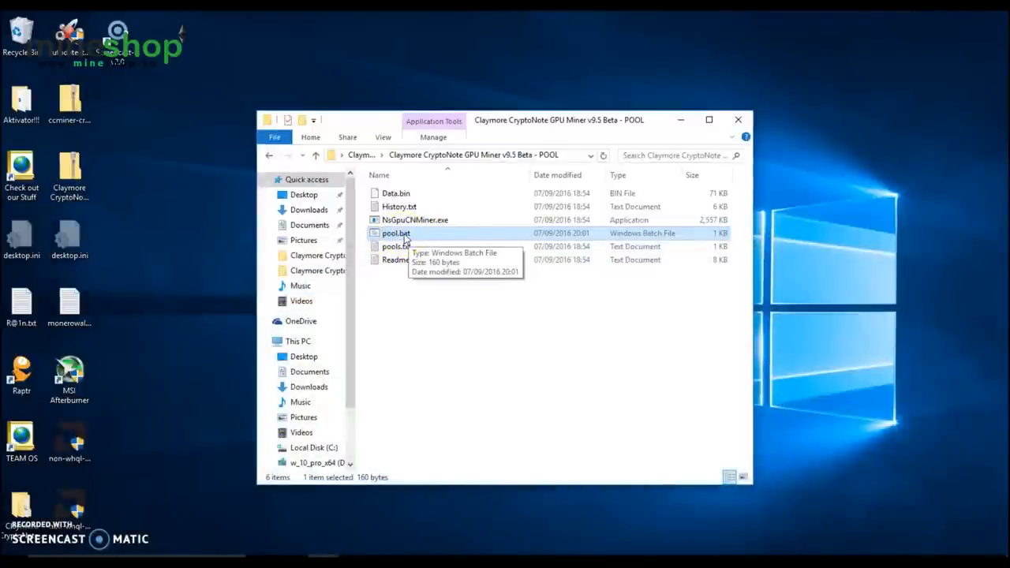
pyautogui.doubleClick(395, 233)
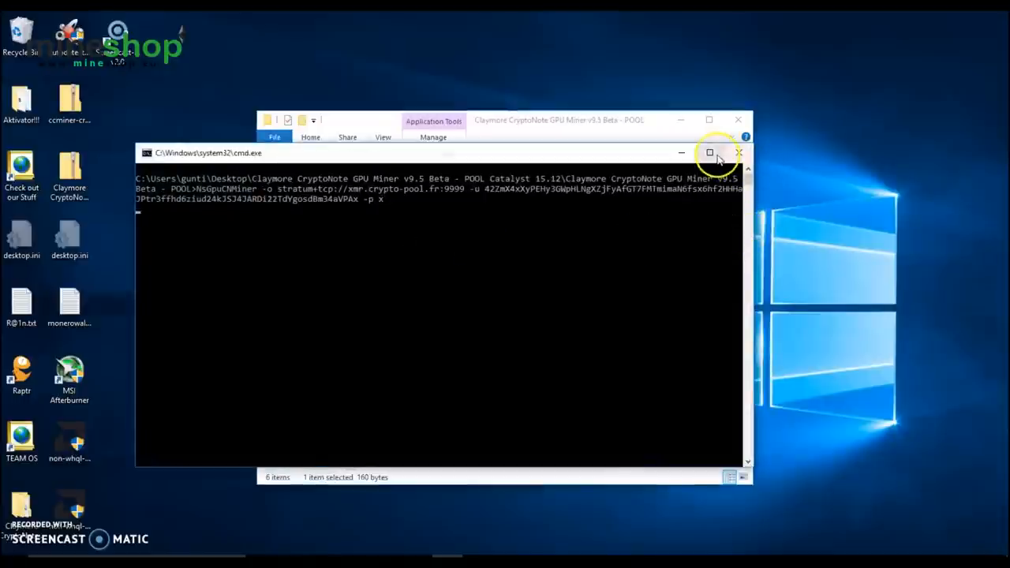
# Step: Maximize the Claymore miner console to watch it connect to crypto-pool.fr:9999 and find shares
pyautogui.click(708, 152)
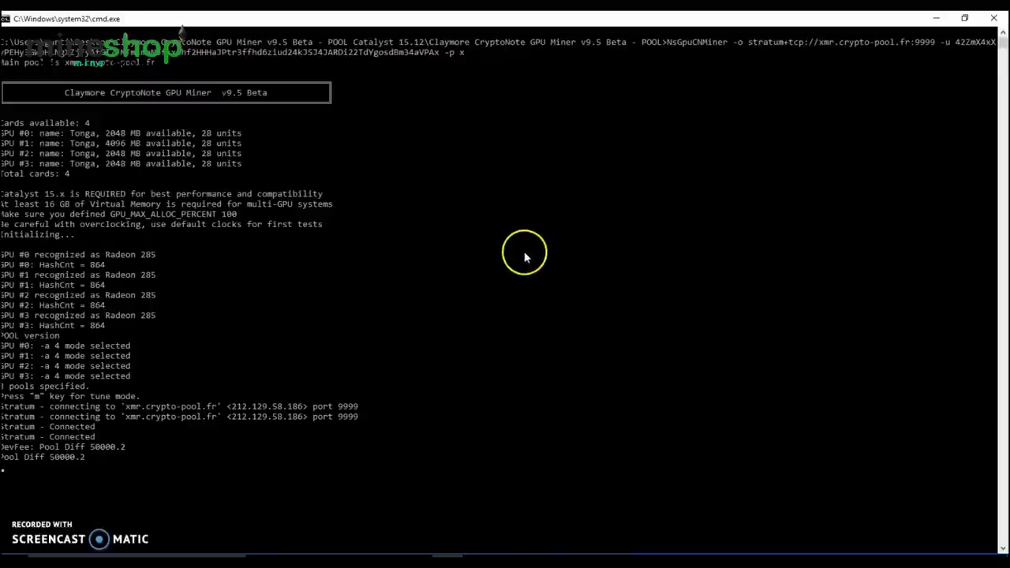
pyautogui.moveTo(541, 359)
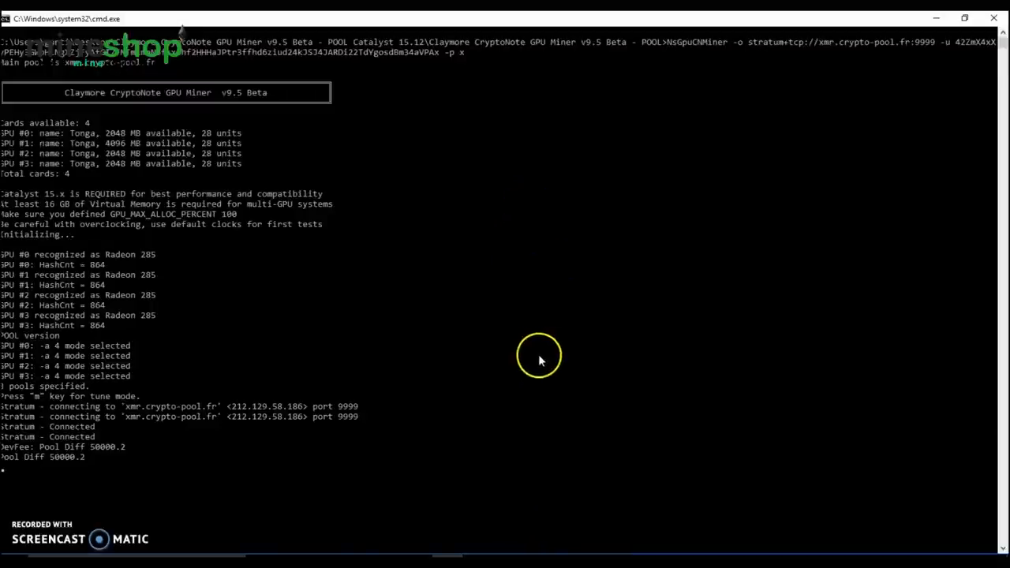
pyautogui.moveTo(513, 351)
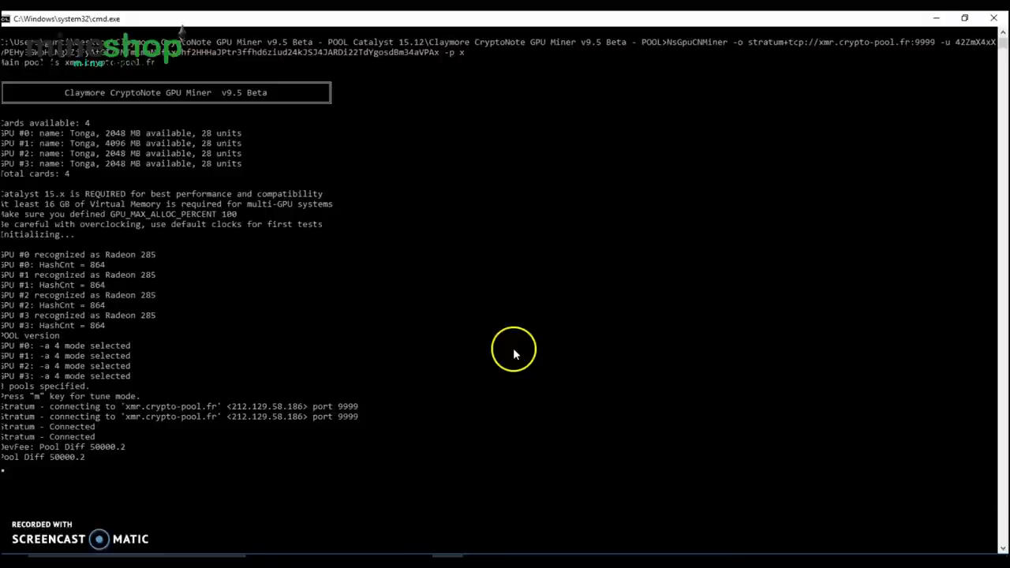
pyautogui.moveTo(503, 350)
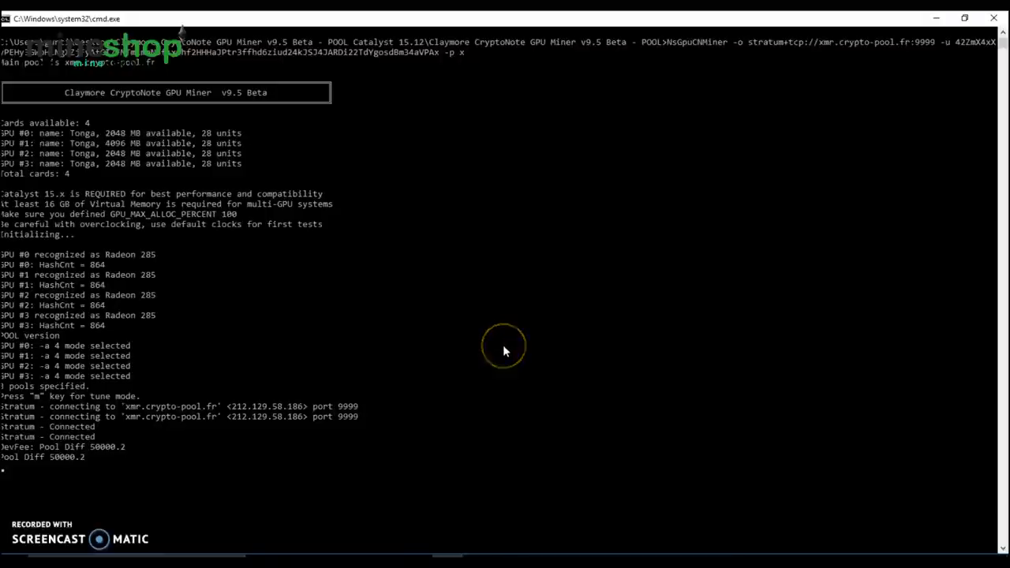
pyautogui.moveTo(505, 351)
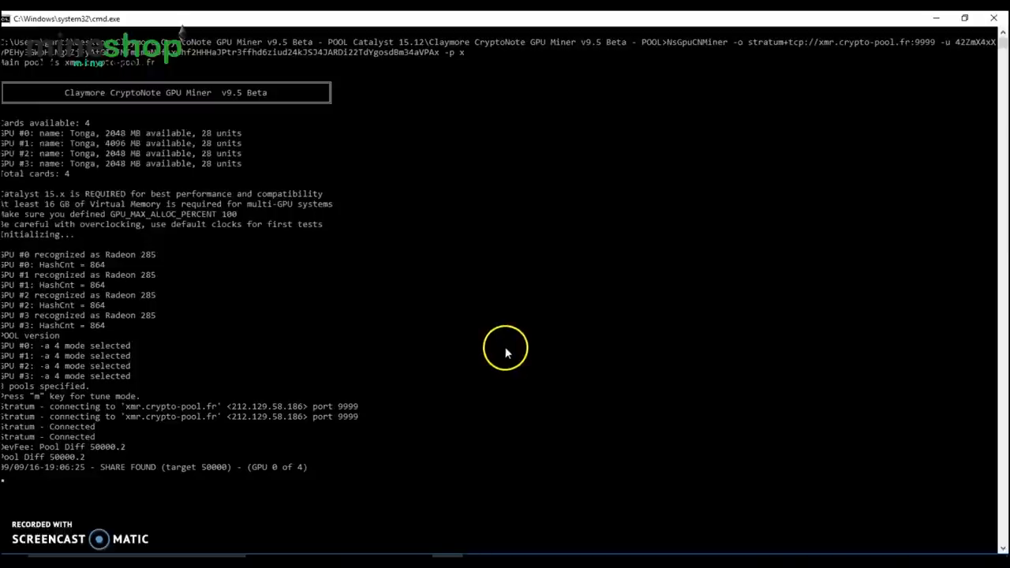
pyautogui.moveTo(473, 319)
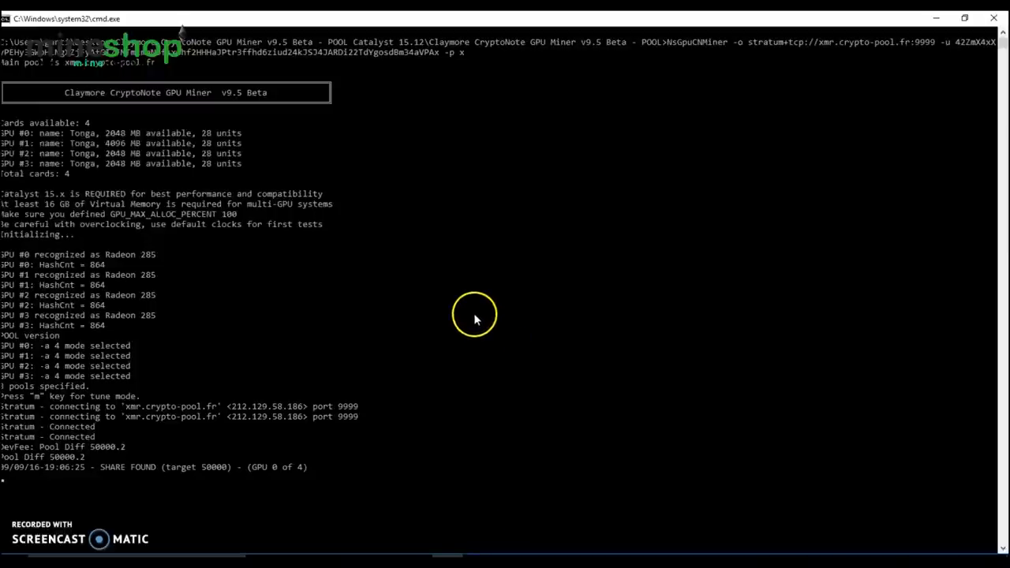
pyautogui.moveTo(474, 323)
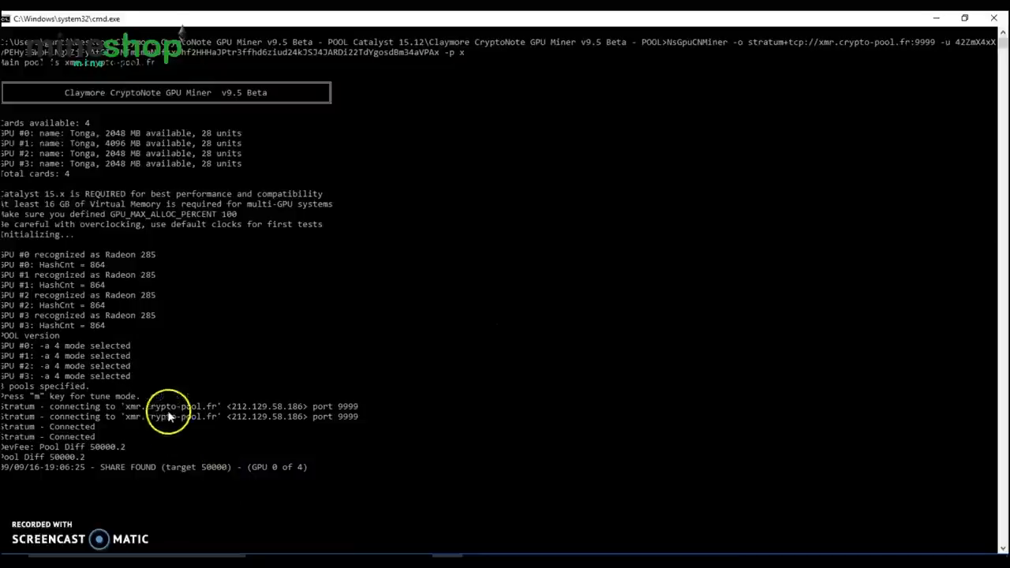
pyautogui.moveTo(213, 483)
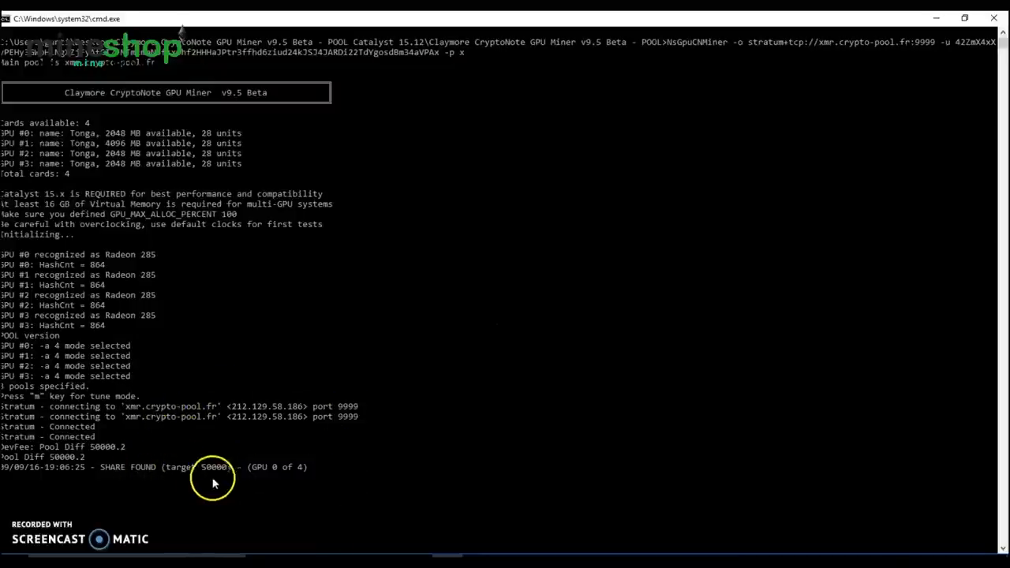
pyautogui.moveTo(341, 454)
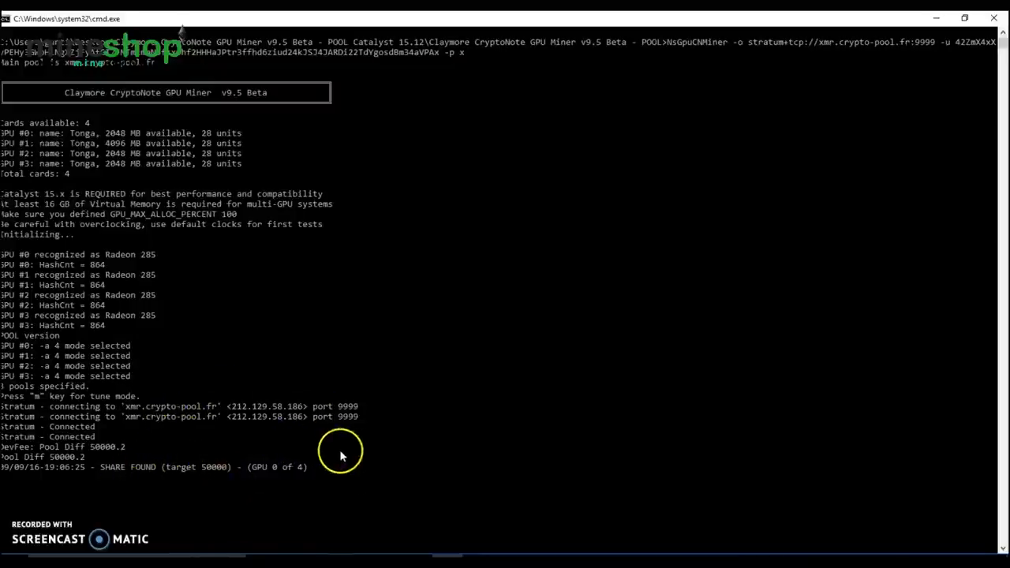
pyautogui.moveTo(302, 486)
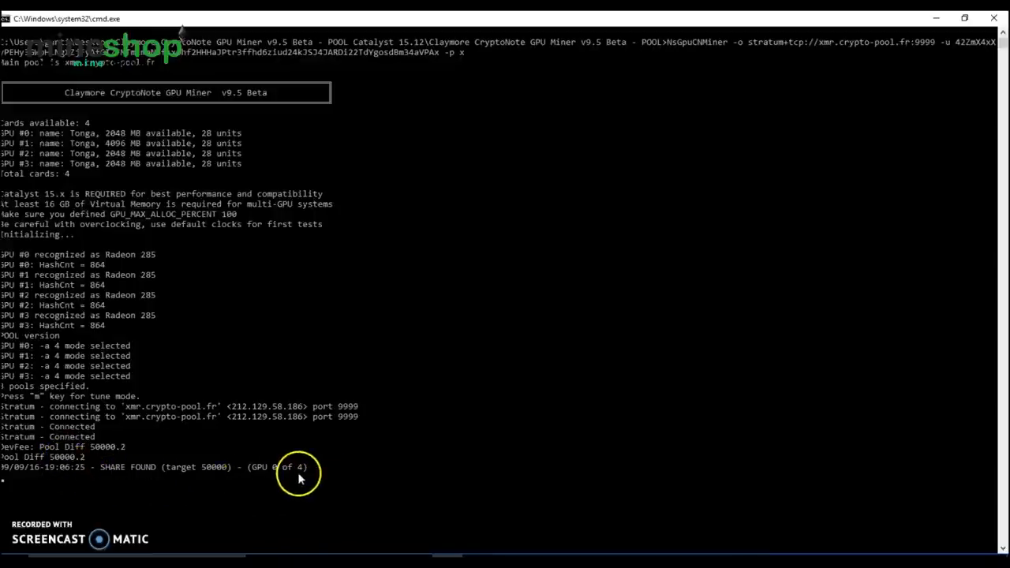
pyautogui.moveTo(326, 426)
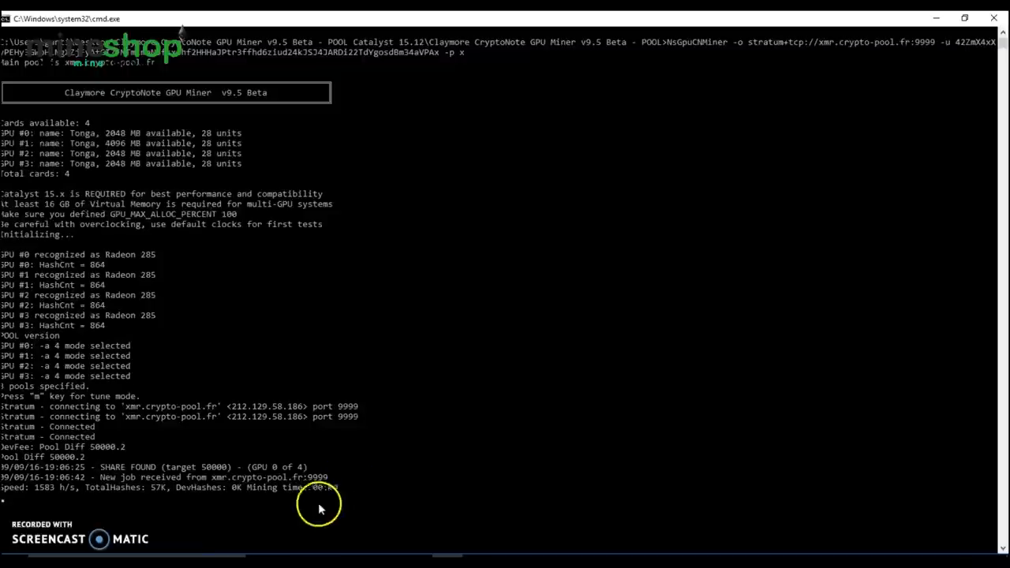
pyautogui.moveTo(67, 497)
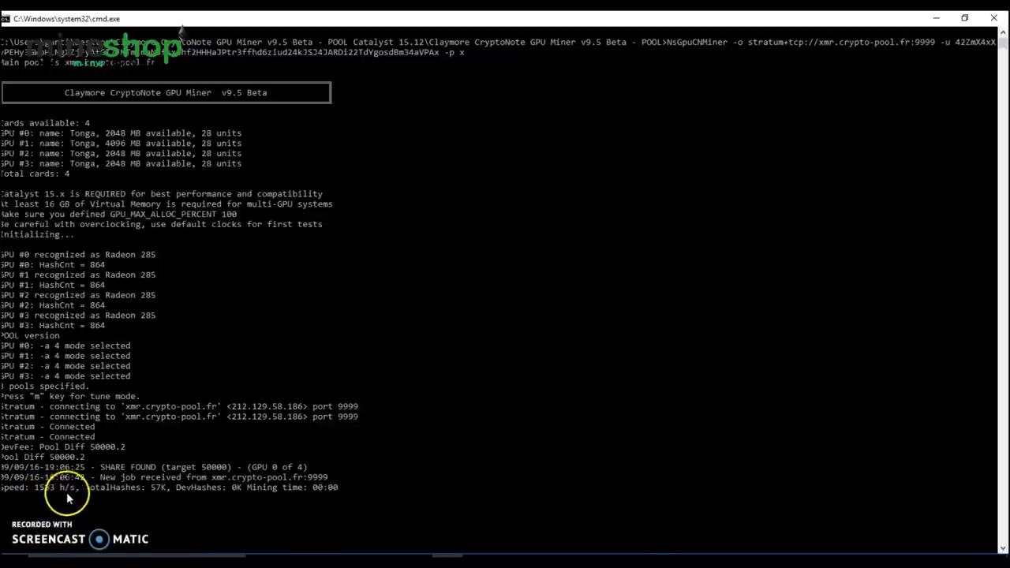
pyautogui.moveTo(57, 502)
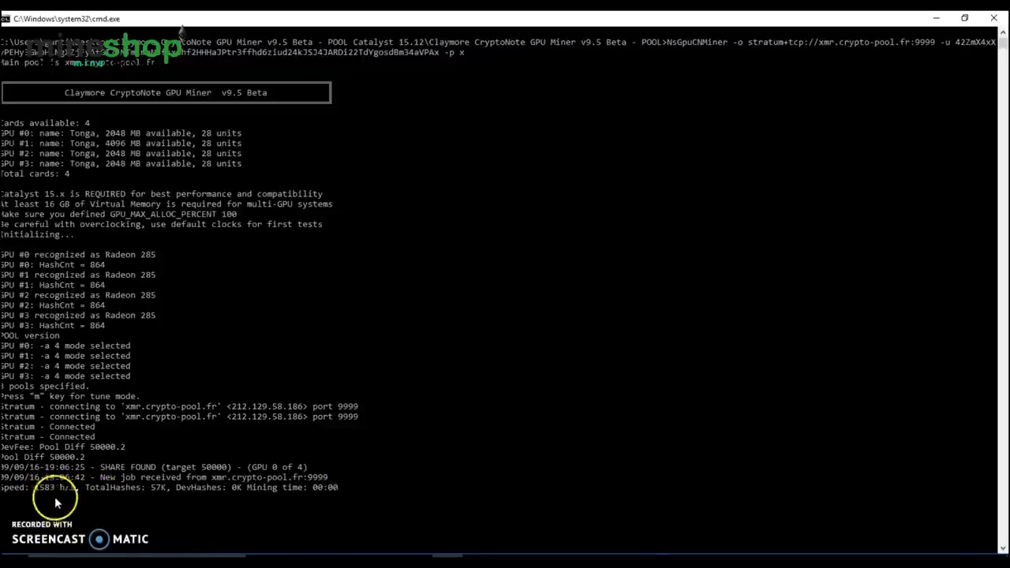